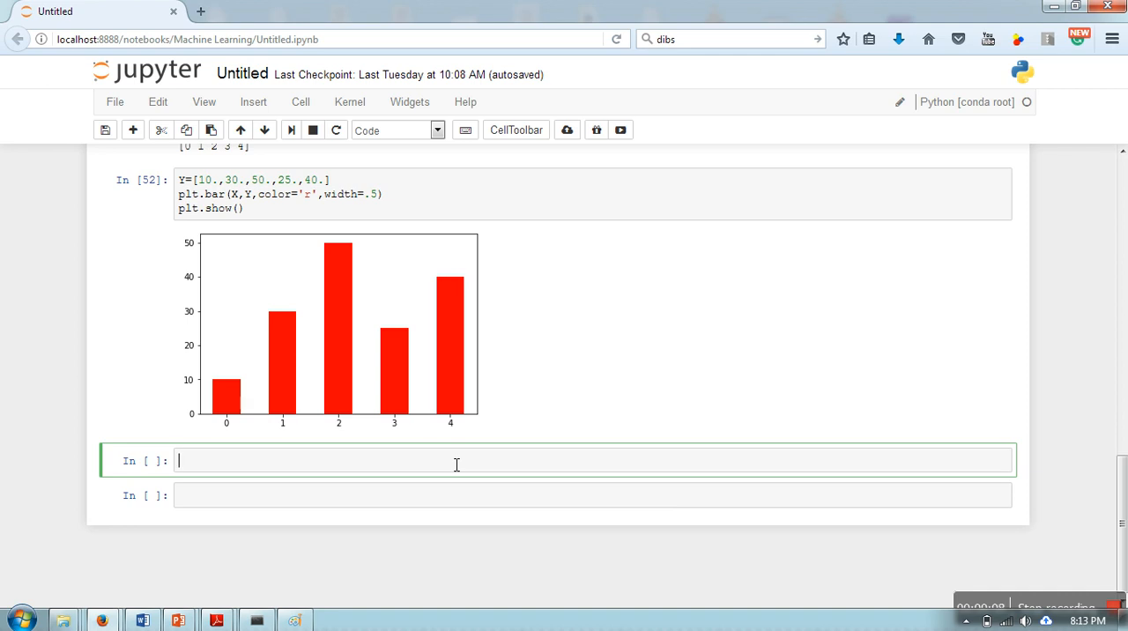
Define the data list x=[20,30,50,70] in the new cell
text(x=[])
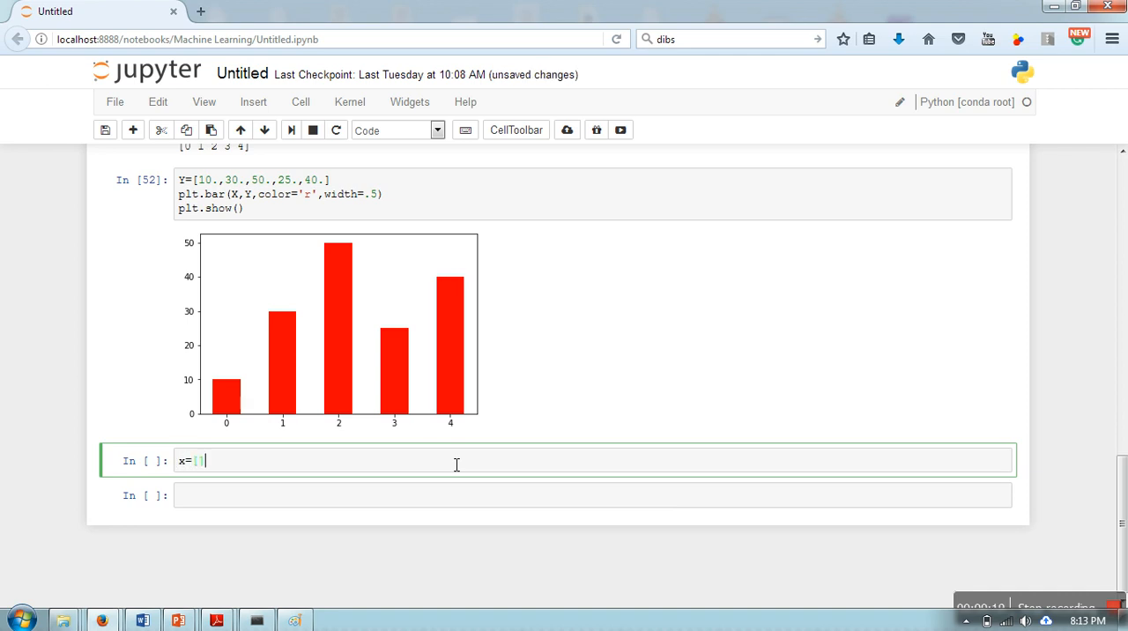
text(20,)
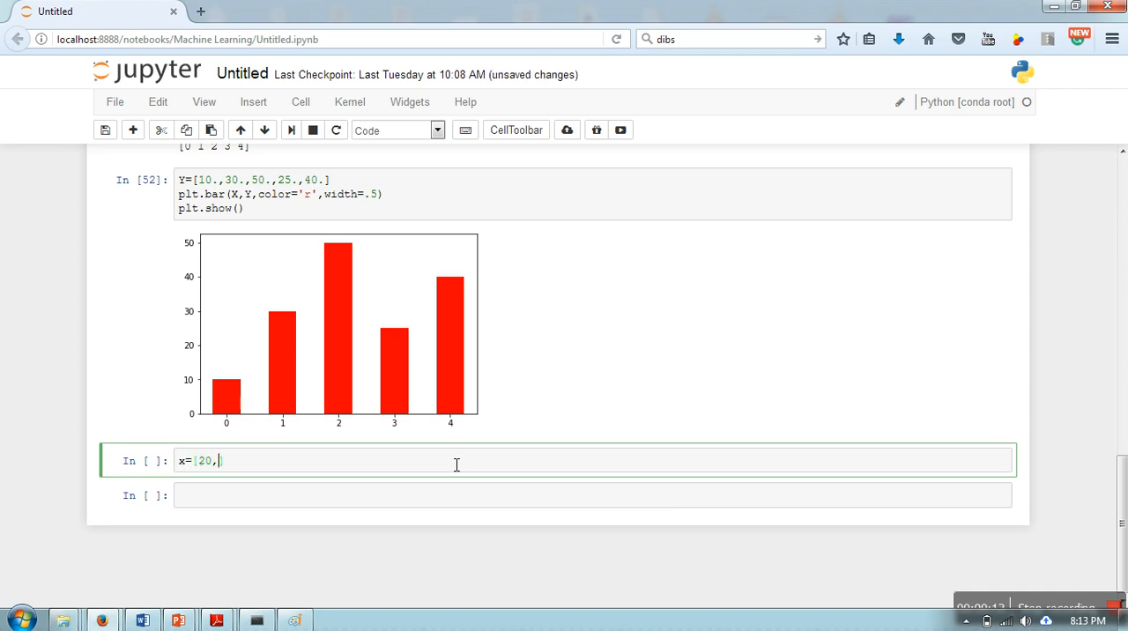
text(30,)
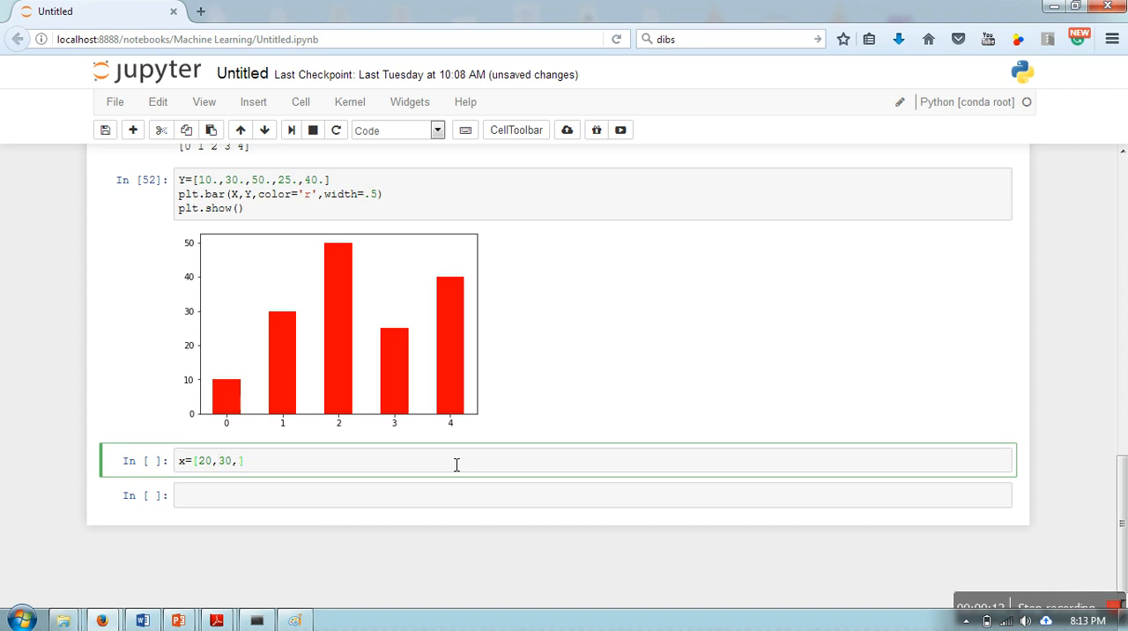
text(50,70])
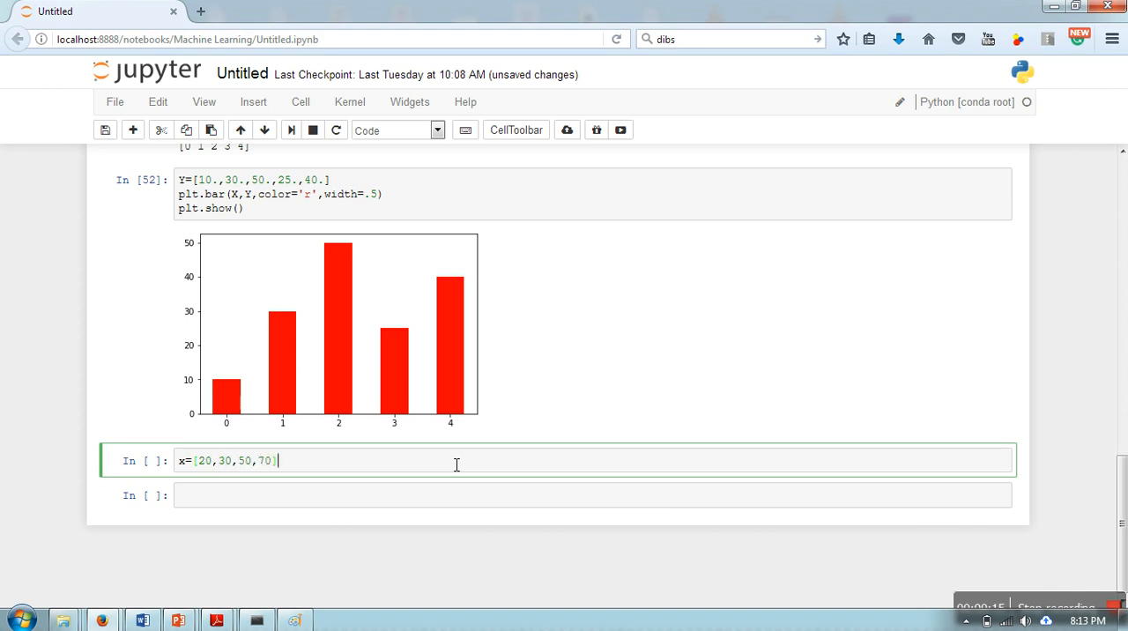
Add a plt.pie(X) call on the next line
text(plt)
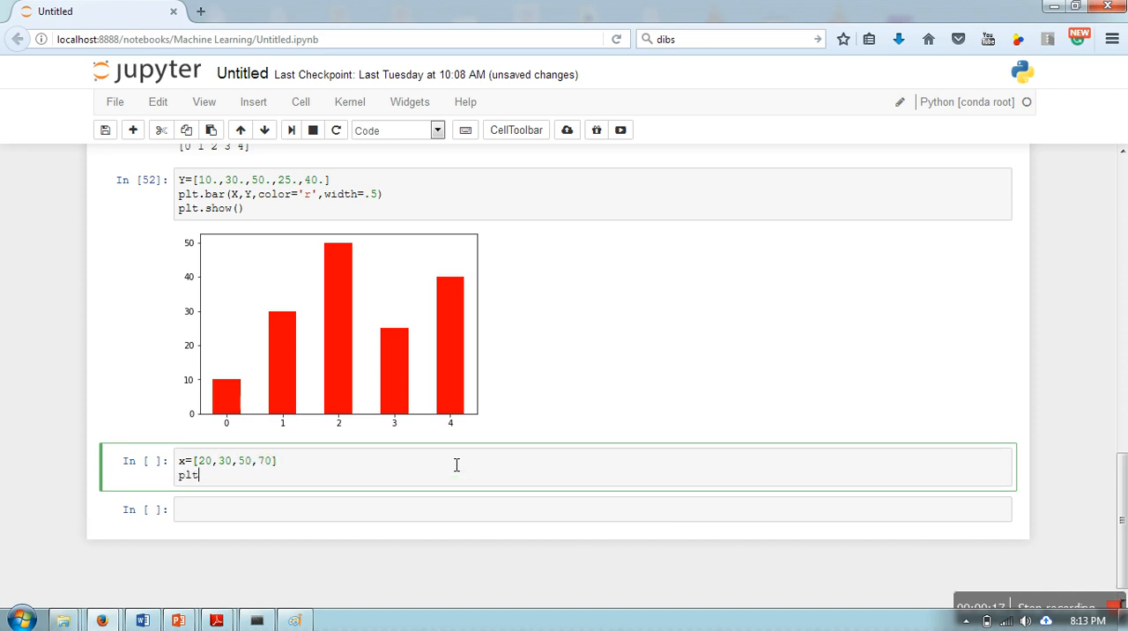
text(.p)
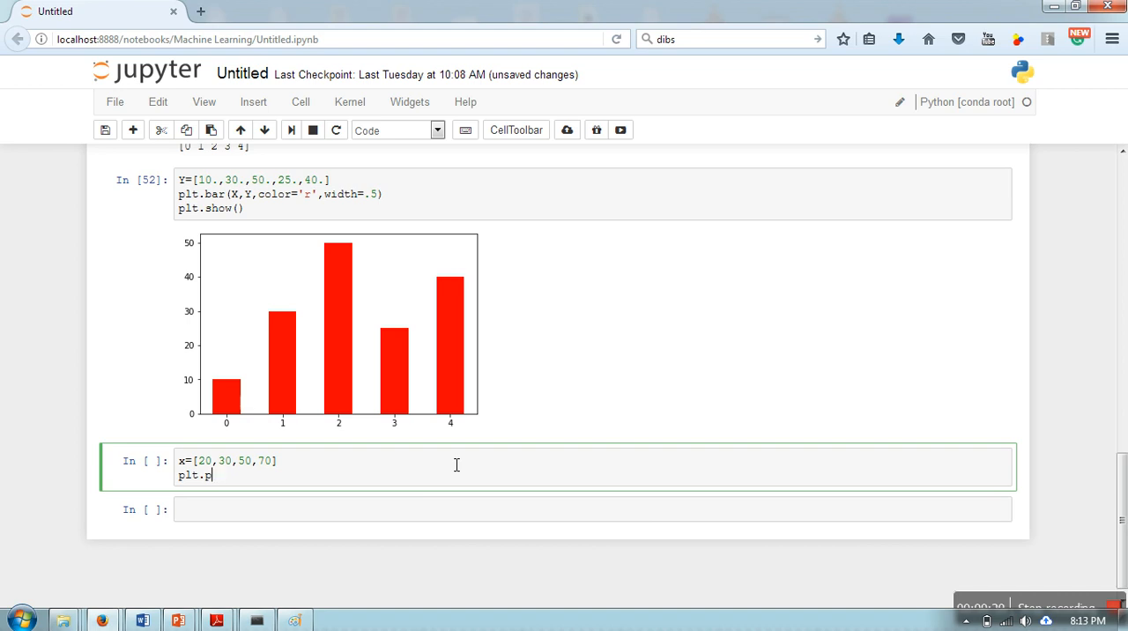
text(ie(X)
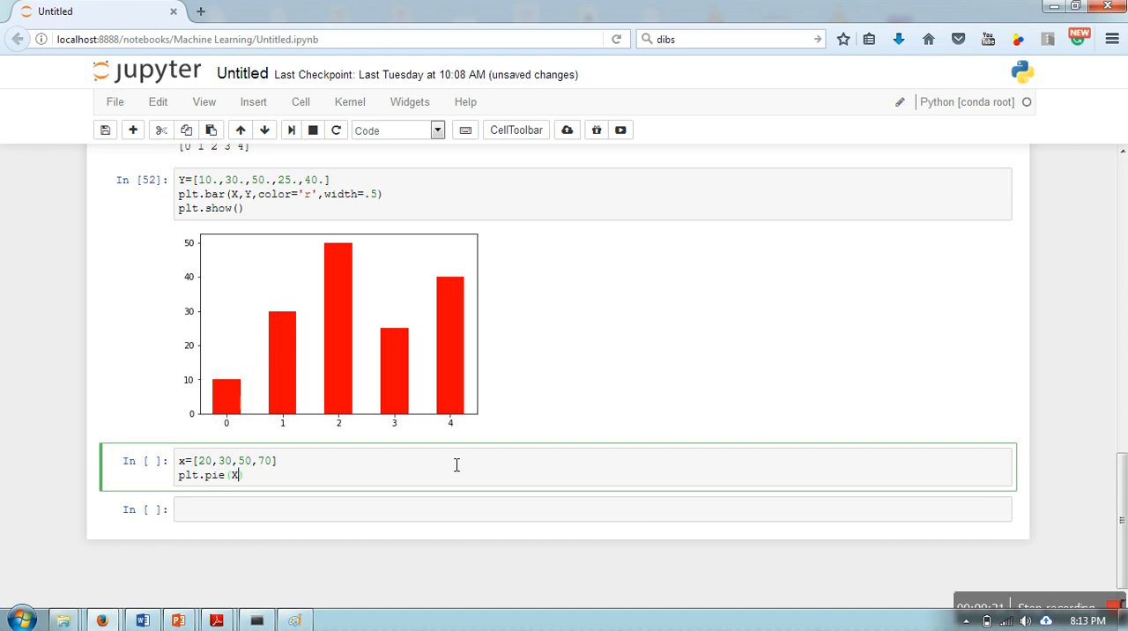
text())
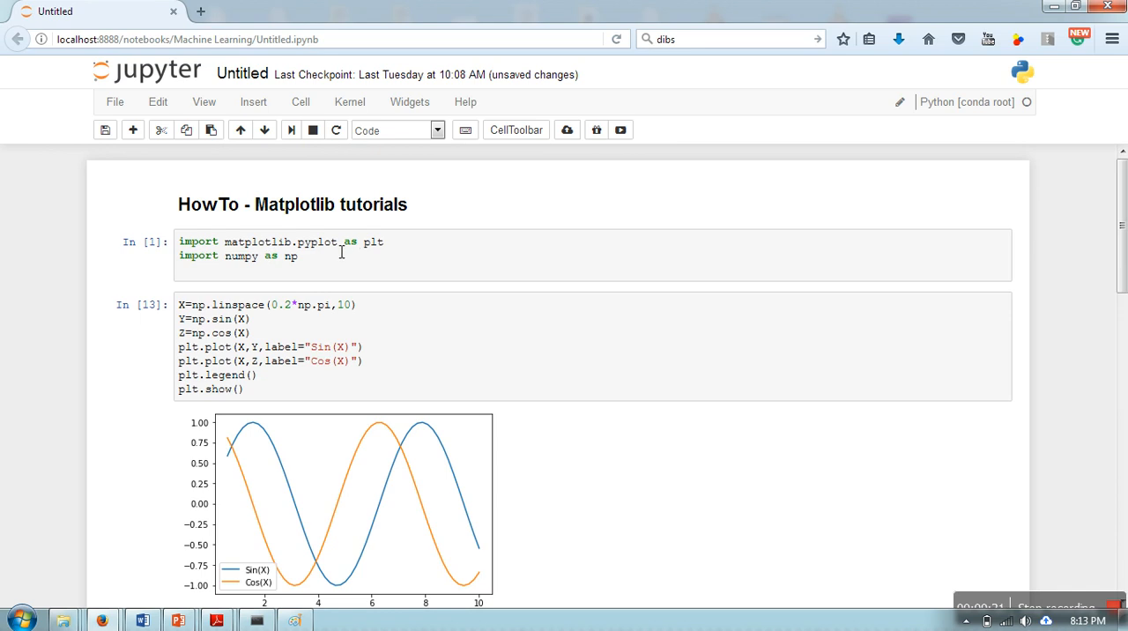
mouse_move(391, 254)
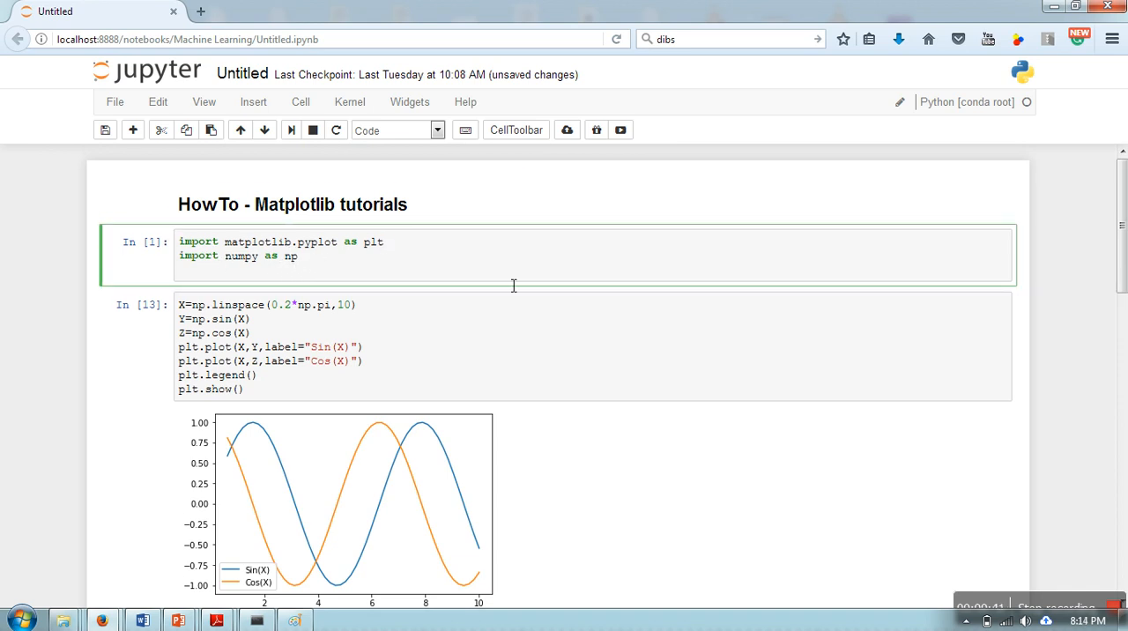
Scroll back down from the import cell to the pie chart cell
scroll(down, 3)
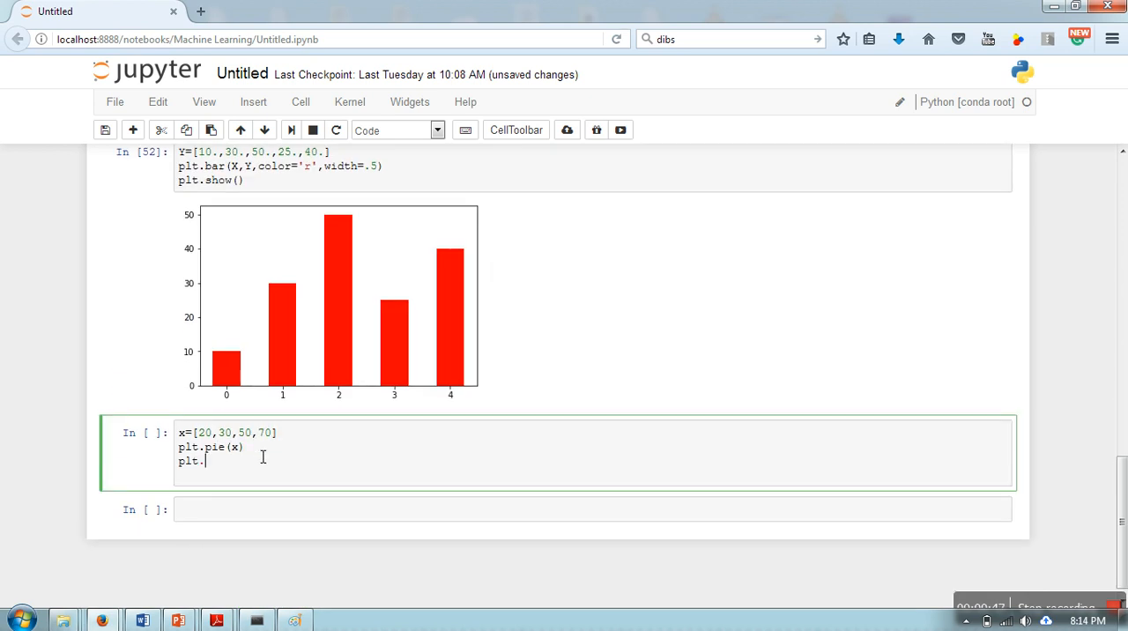
Finish the new line as plt.show() and run the cell to draw the pie
text(show())
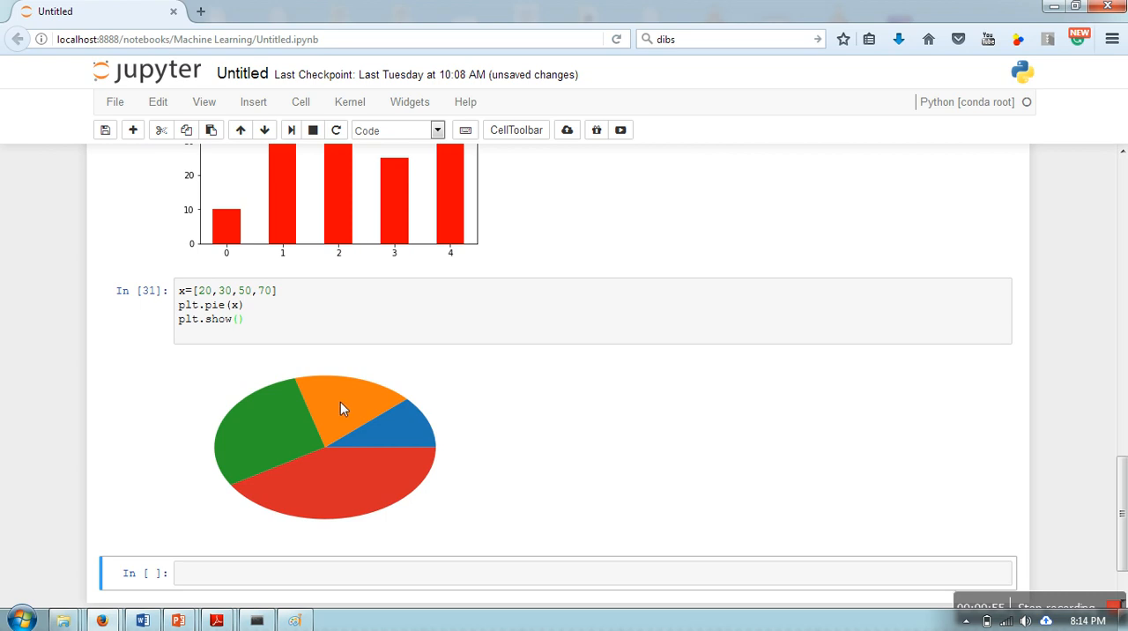
mouse_move(309, 298)
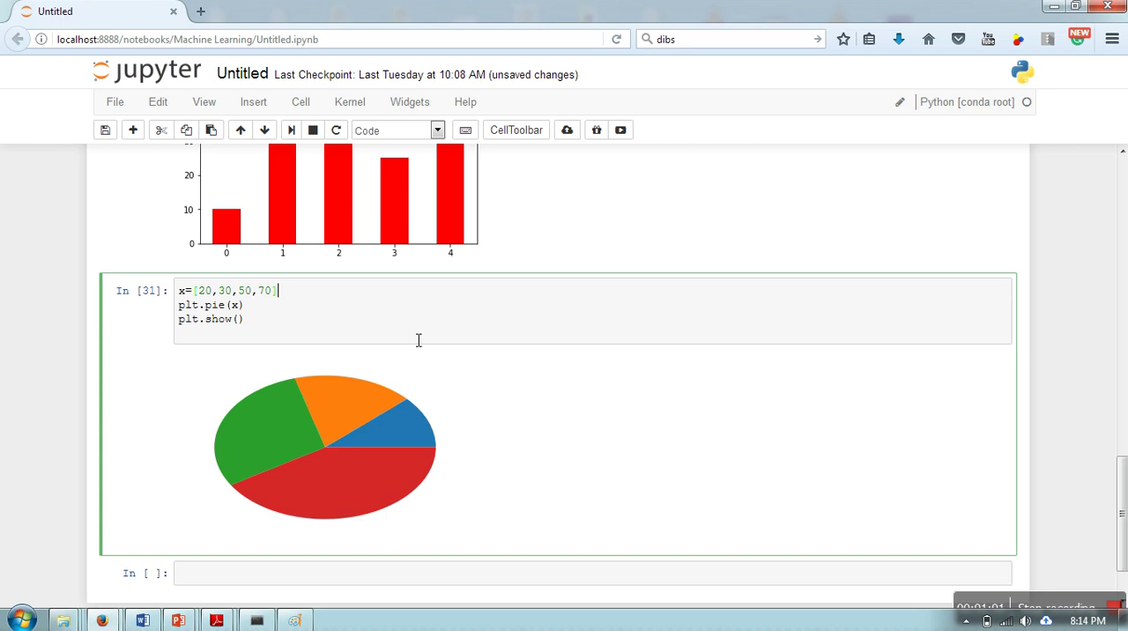
Start a labels list with 'maths' and 'english'
text(lab)
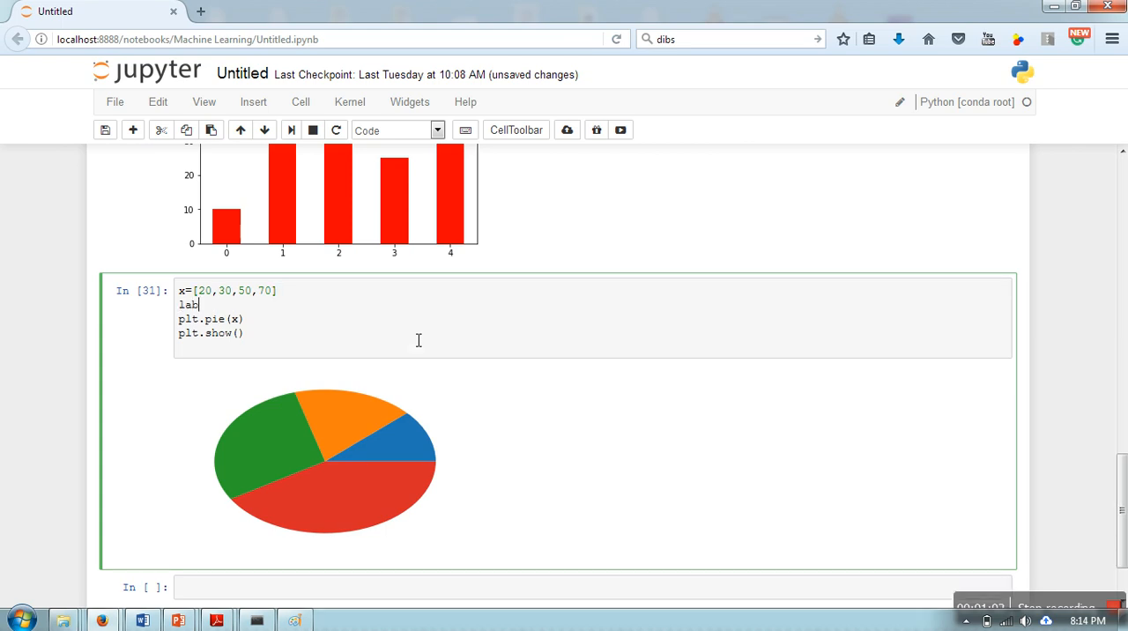
text(els)
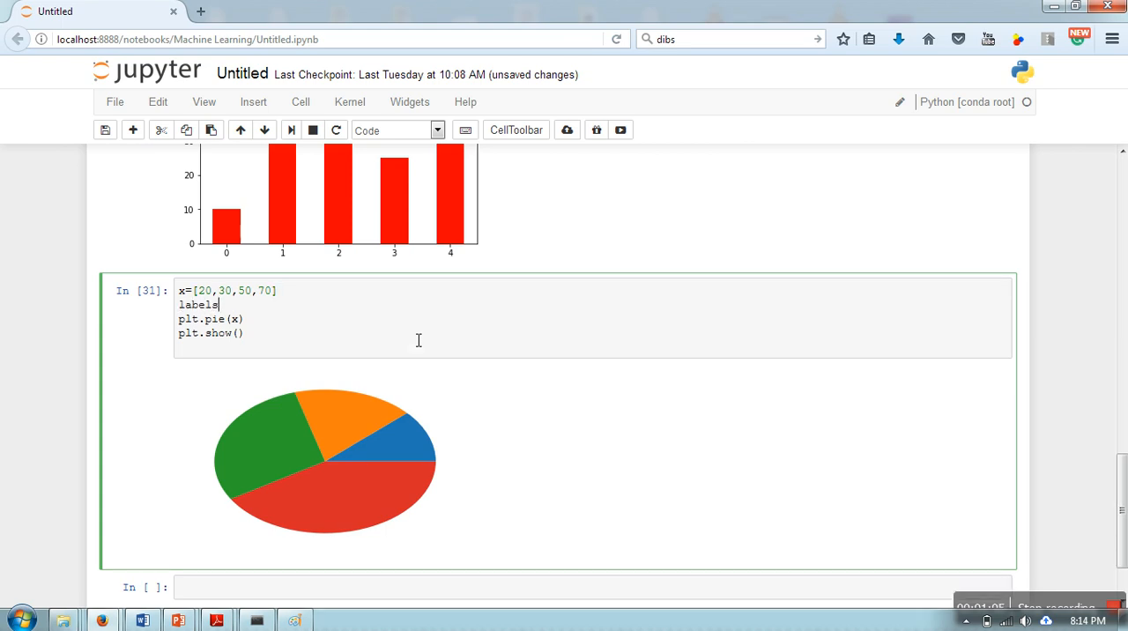
text(=)
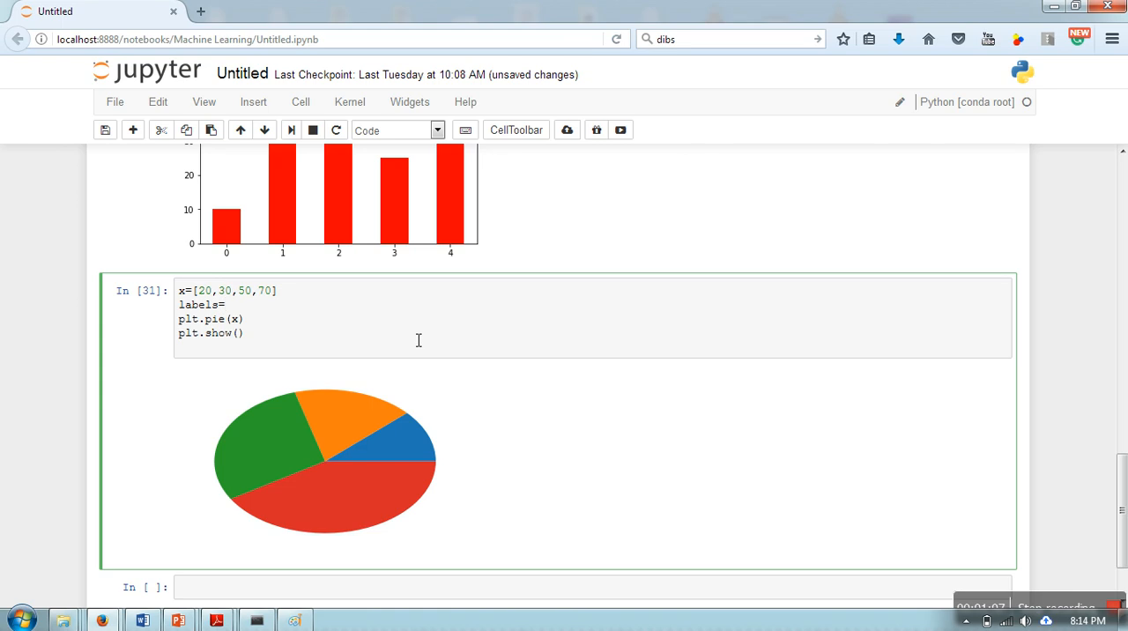
text('')
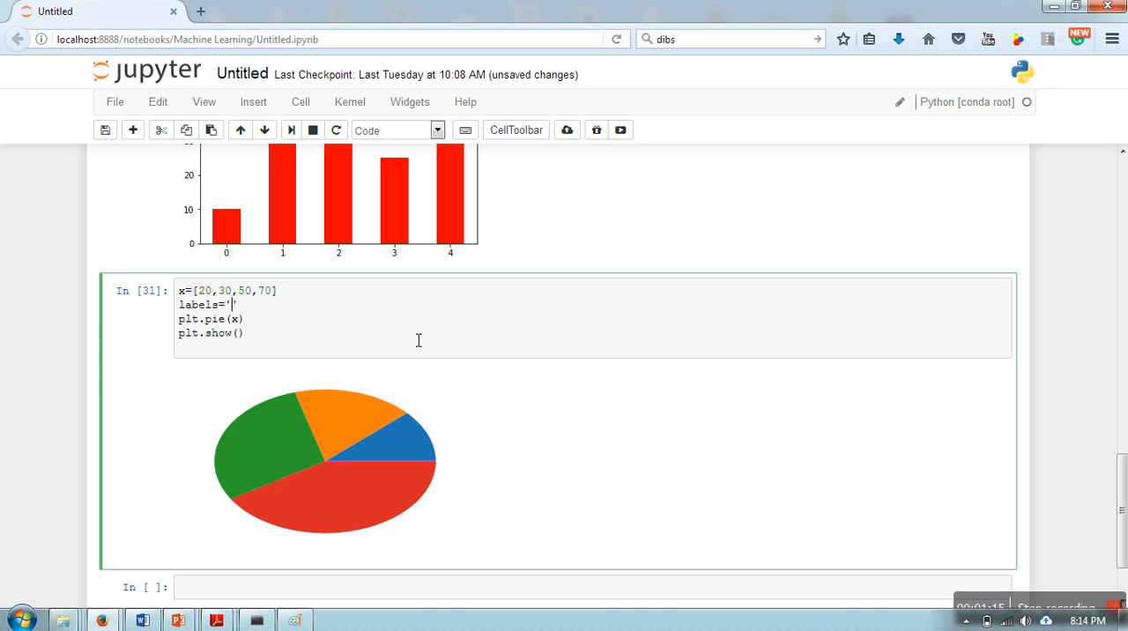
text(maths)
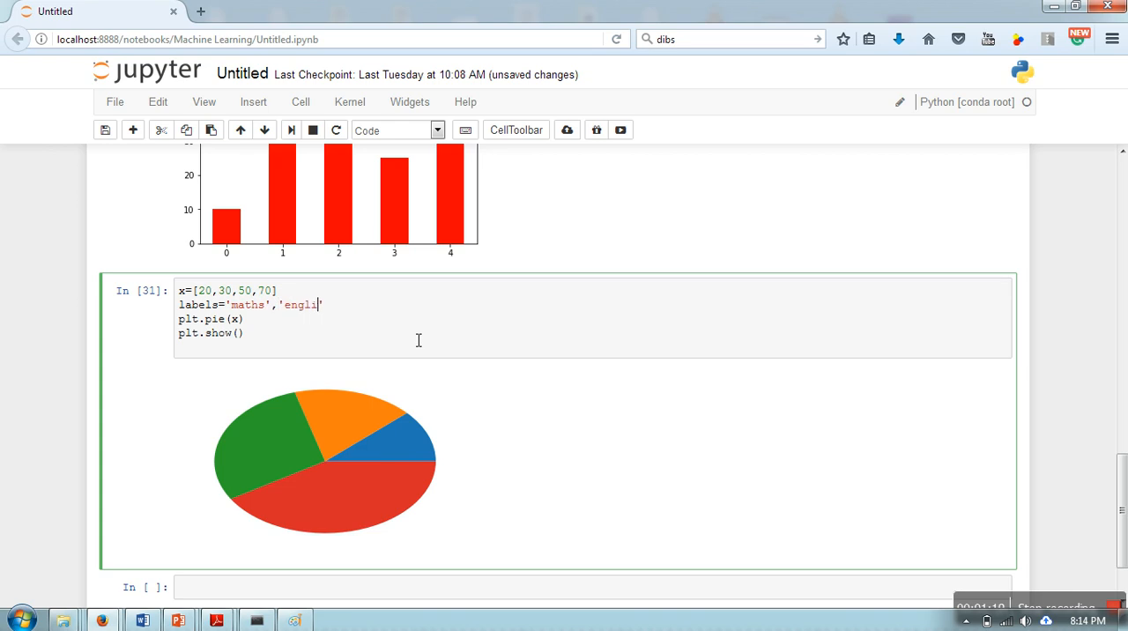
text(sh',)
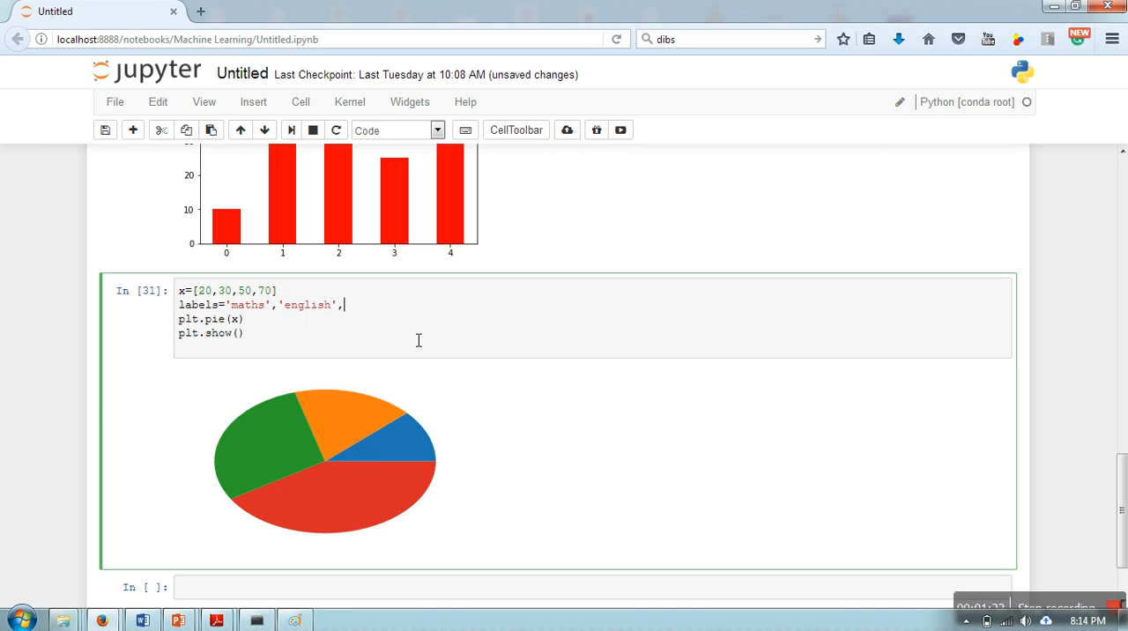
text('')
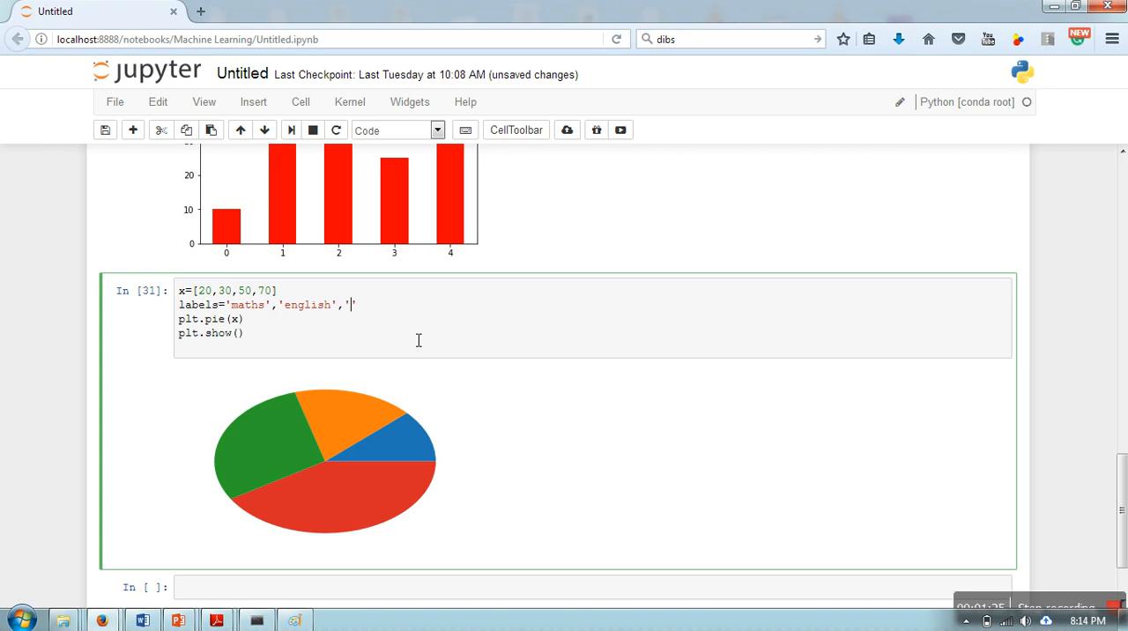
Add 'science' and 'hindi' to labels and pass labels=labels into plt.pie
text(science)
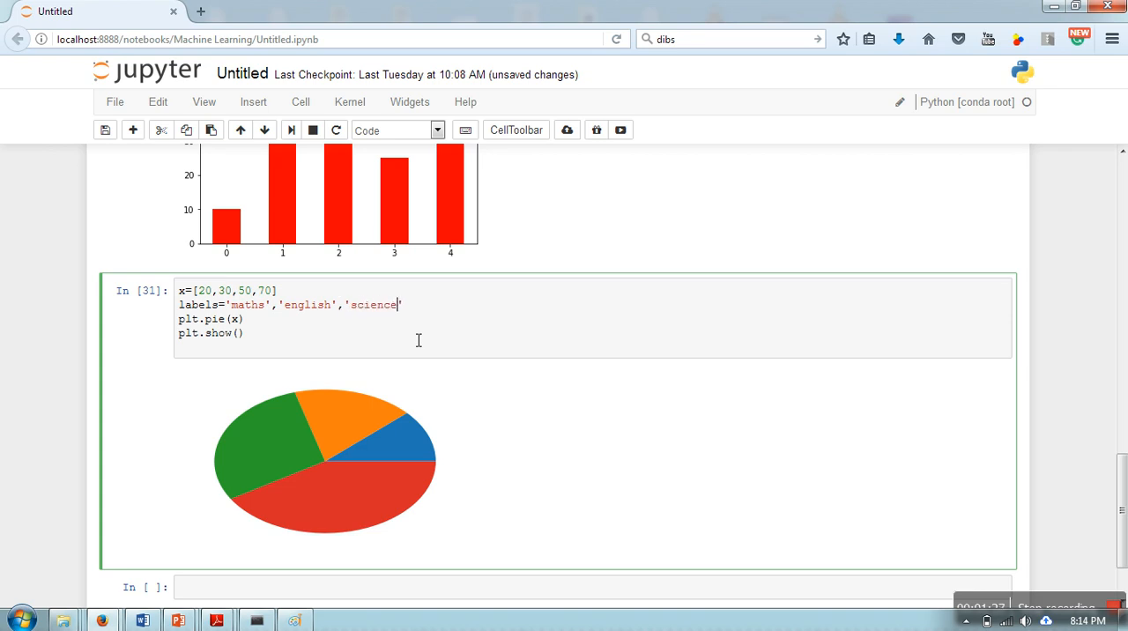
text(,)
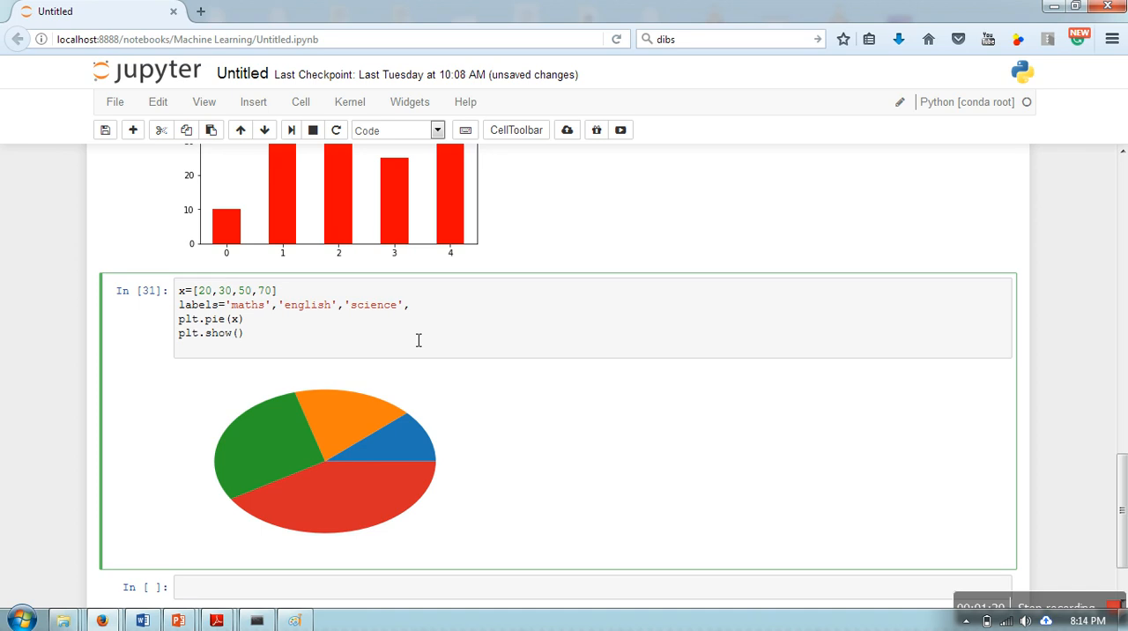
text(')
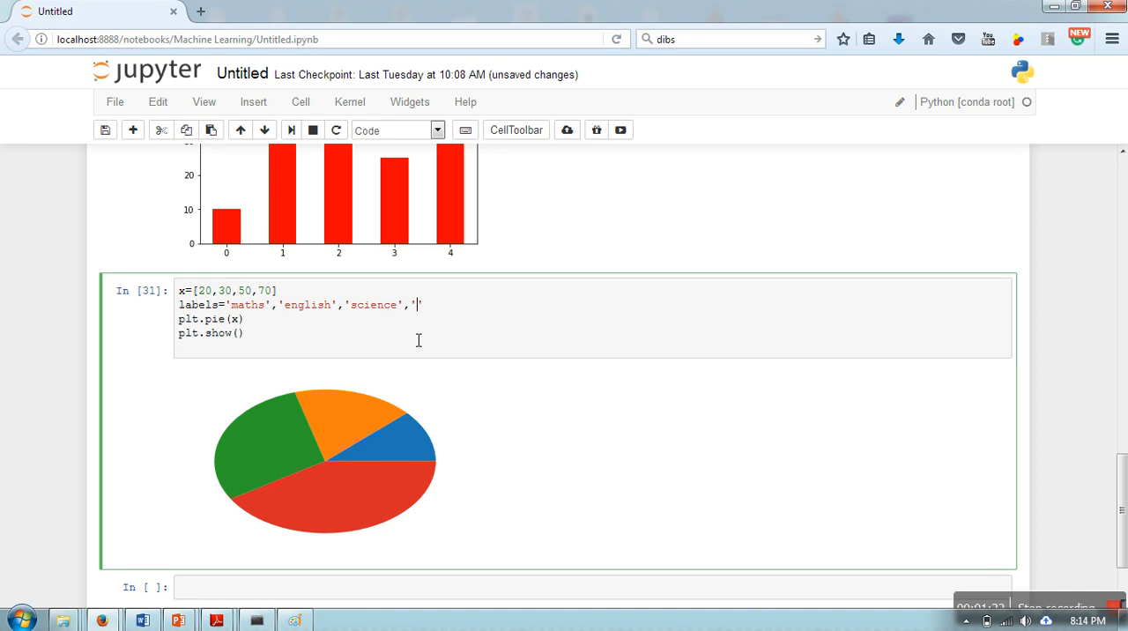
text(soc)
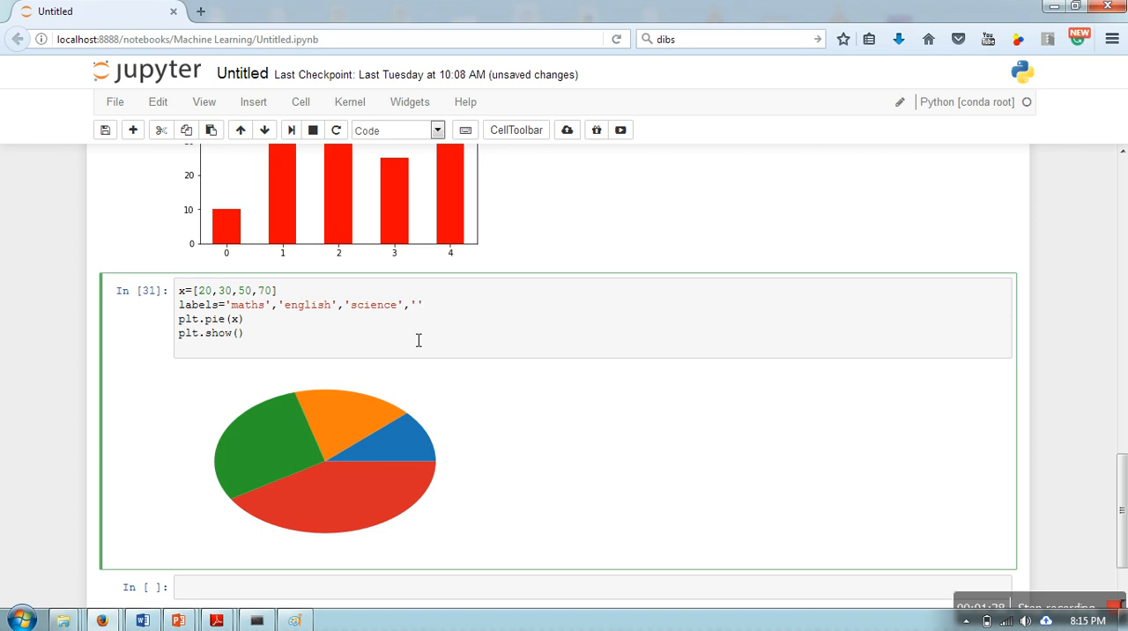
text(hindi)
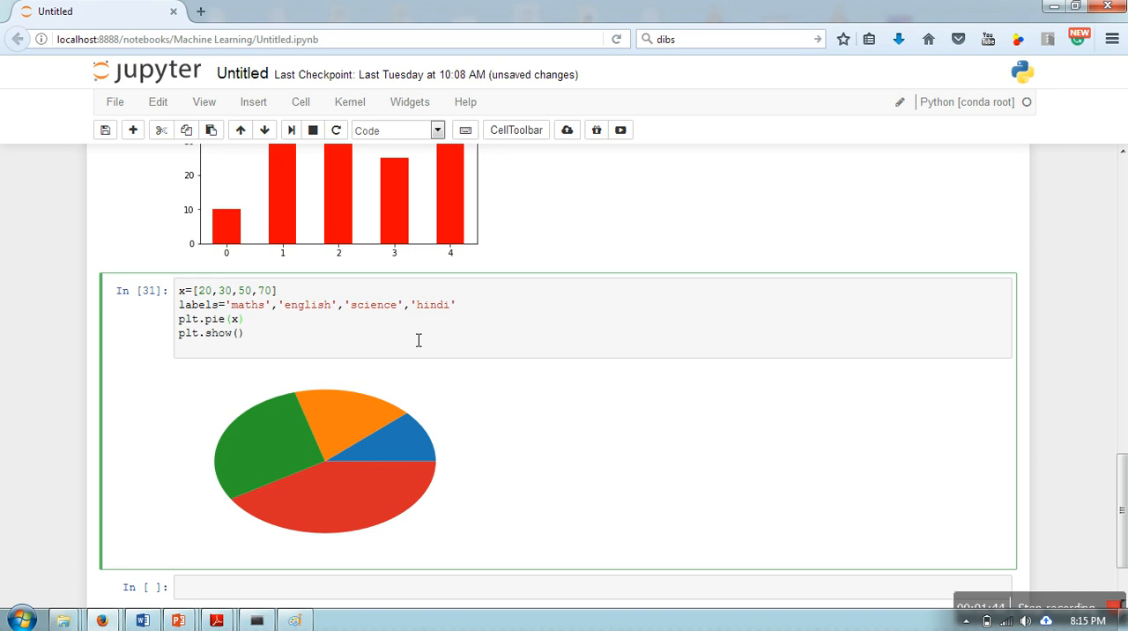
mouse_move(246, 364)
text(,l)
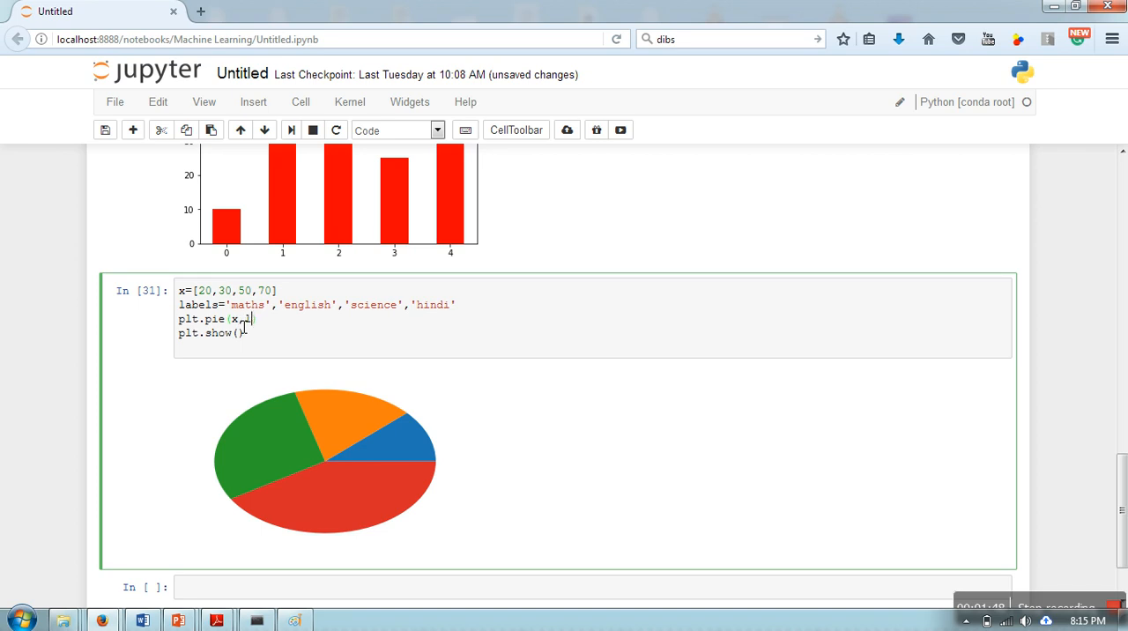
text(abels=)
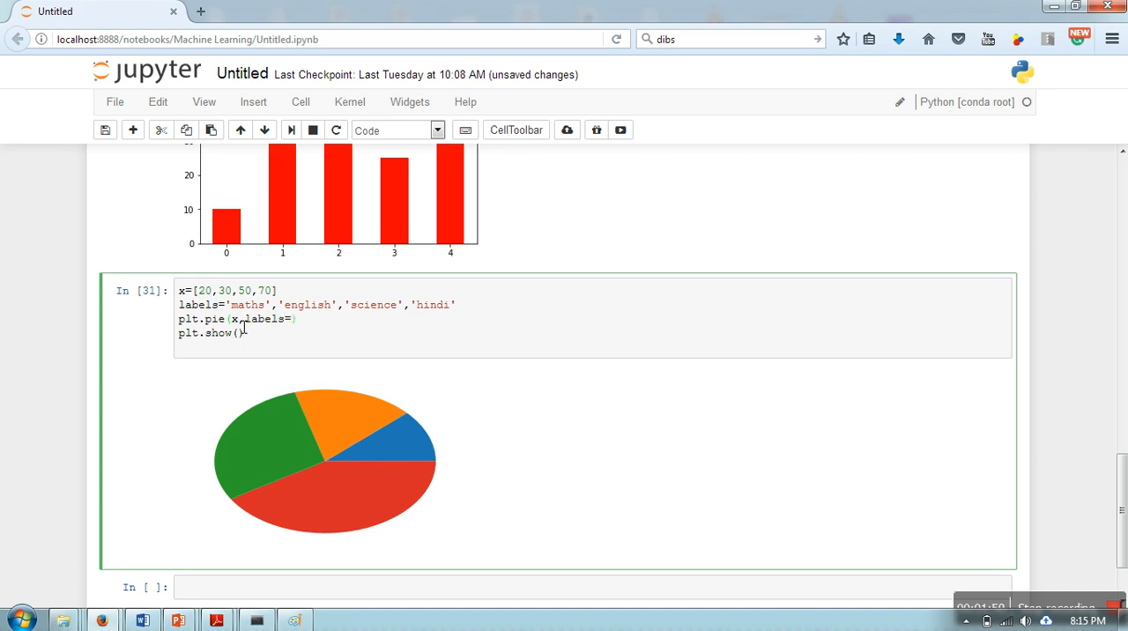
mouse_move(351, 373)
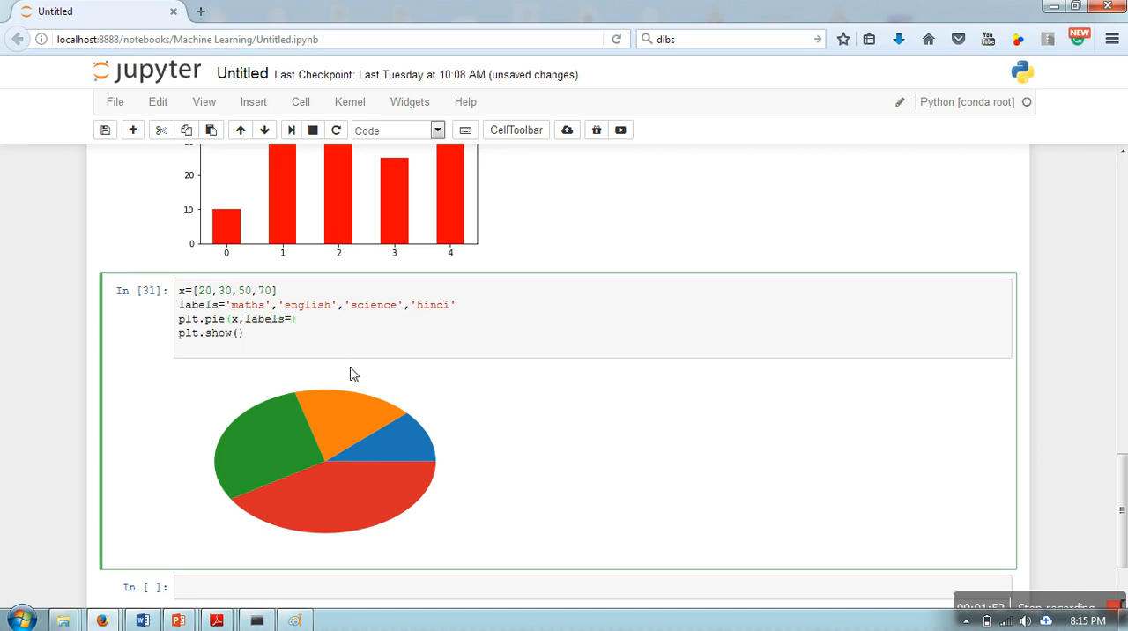
text(labels)
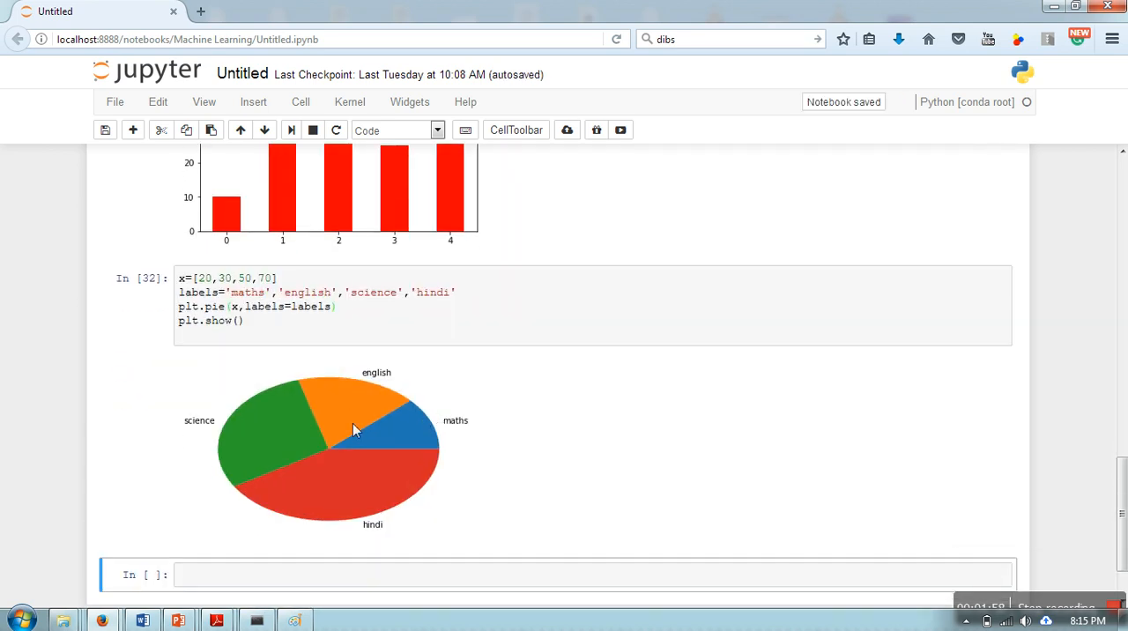
mouse_move(385, 389)
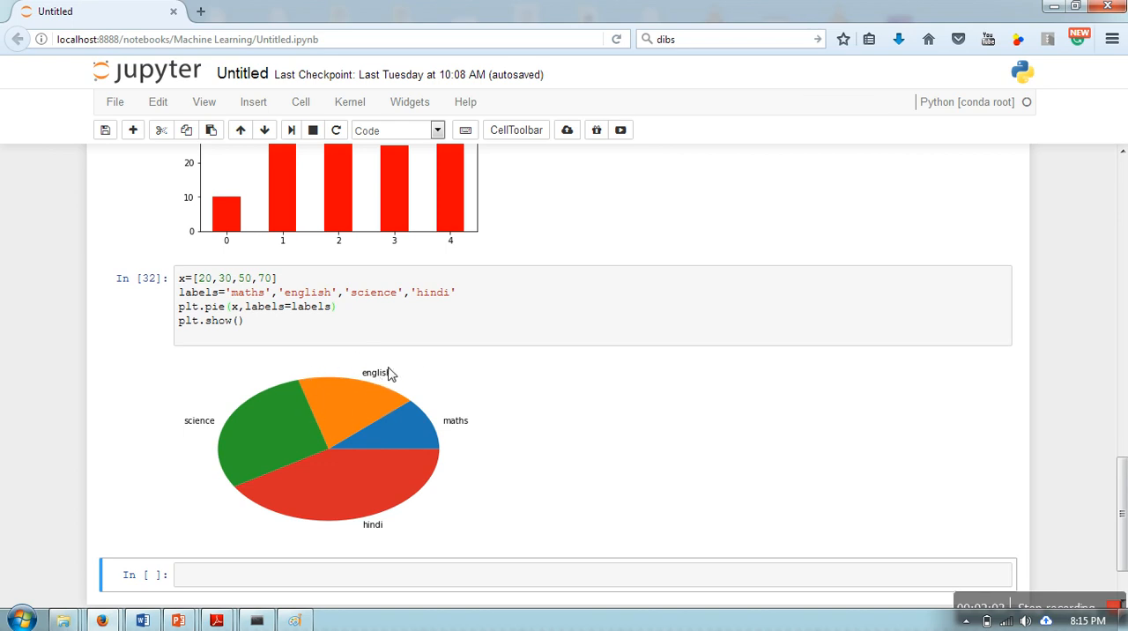
mouse_move(357, 357)
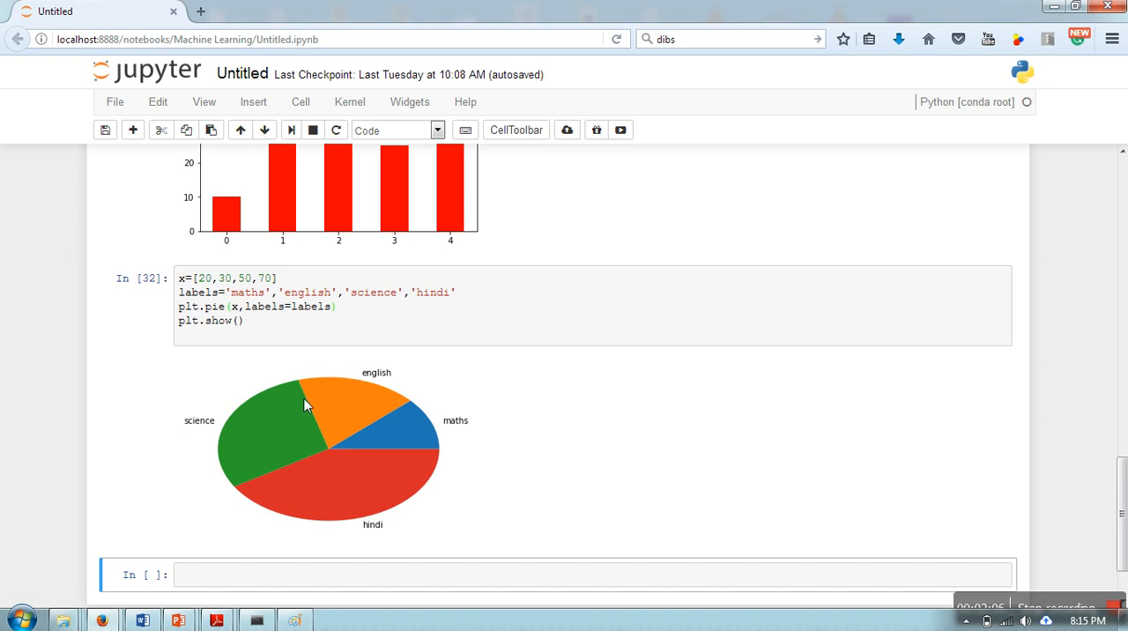
mouse_move(359, 411)
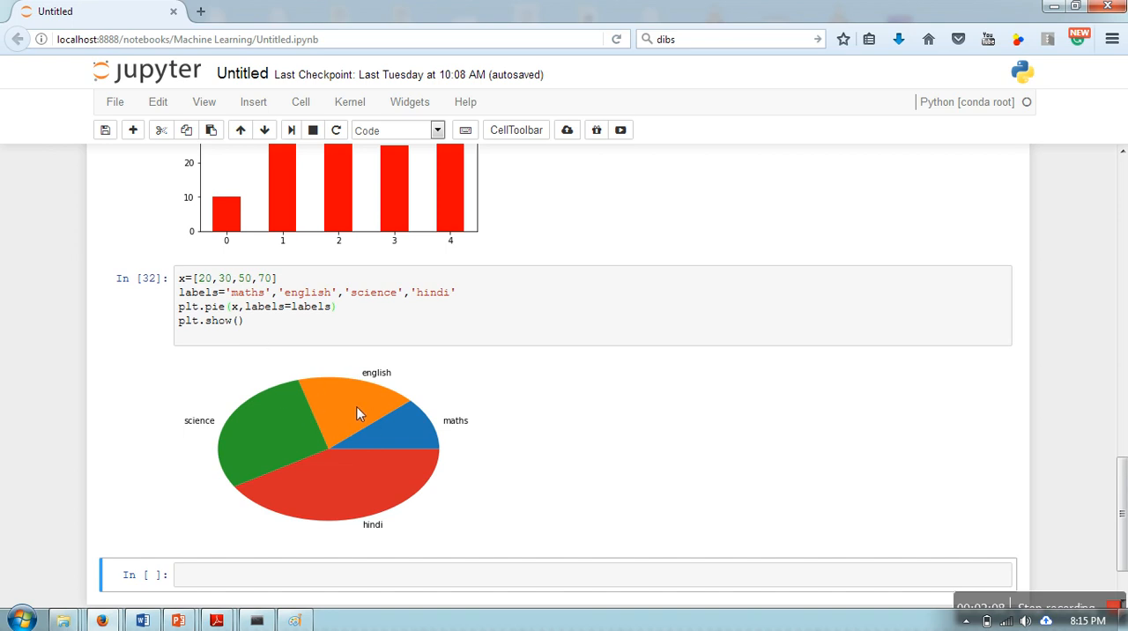
mouse_move(359, 403)
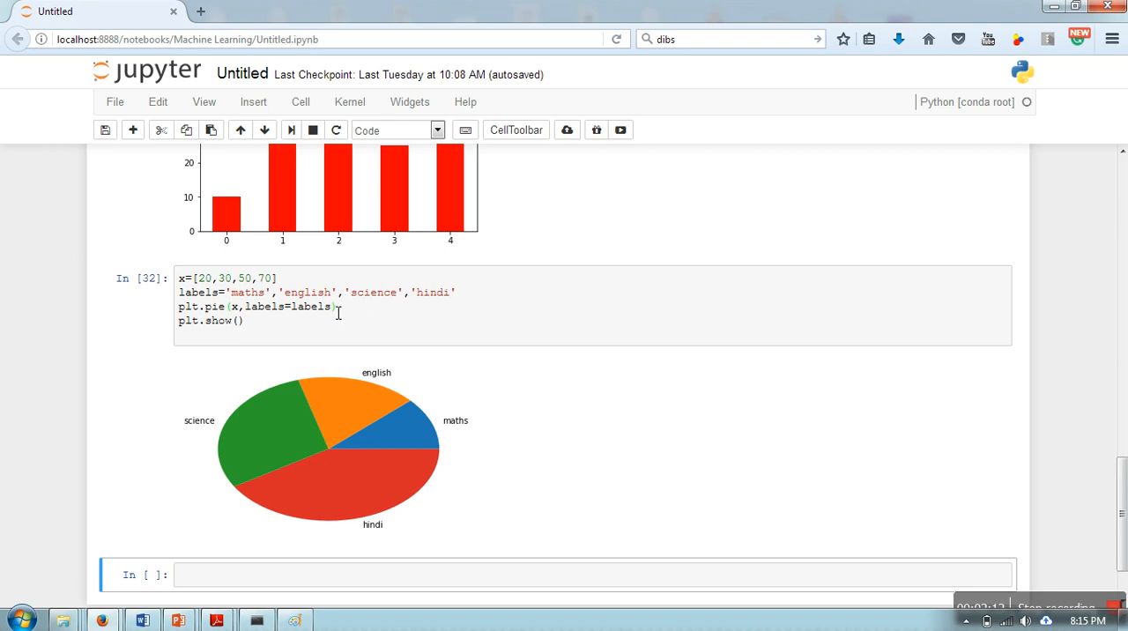
Add autopct='%1.1f%%' to plt.pie for one-decimal slice percentages
text(,autopct=')
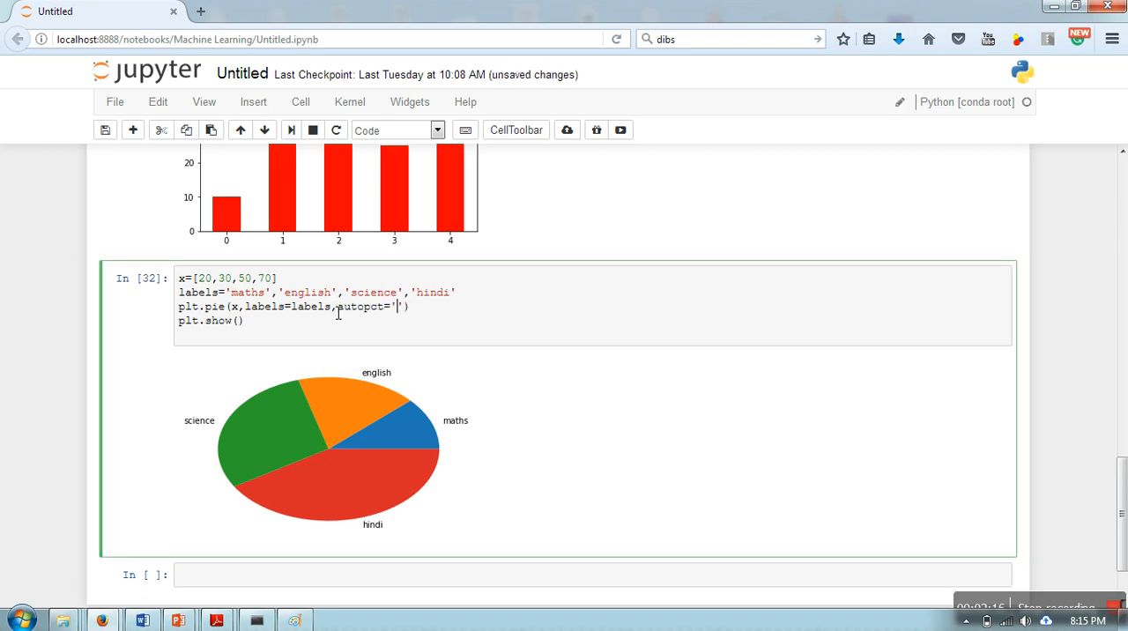
text(%)
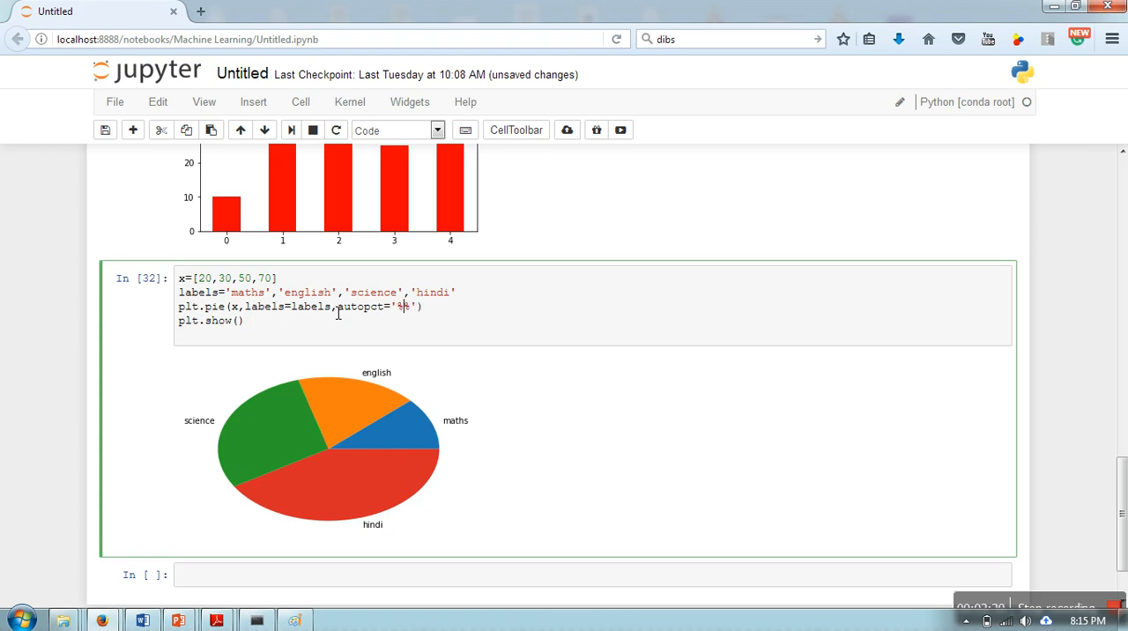
text(1.1f%)
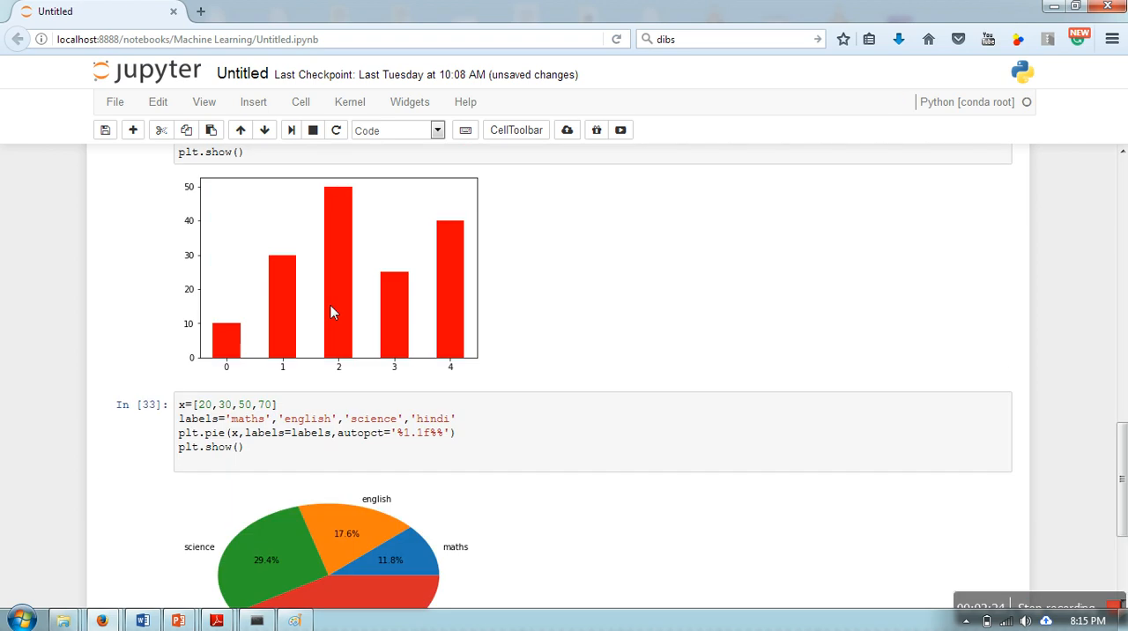
scroll(down, 3)
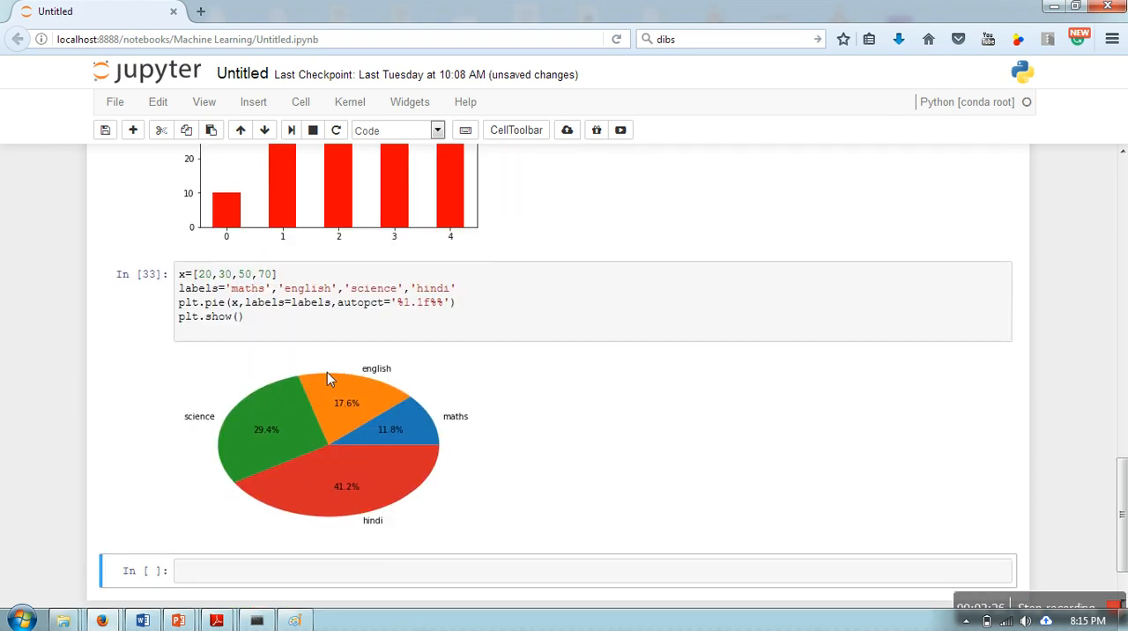
mouse_move(324, 399)
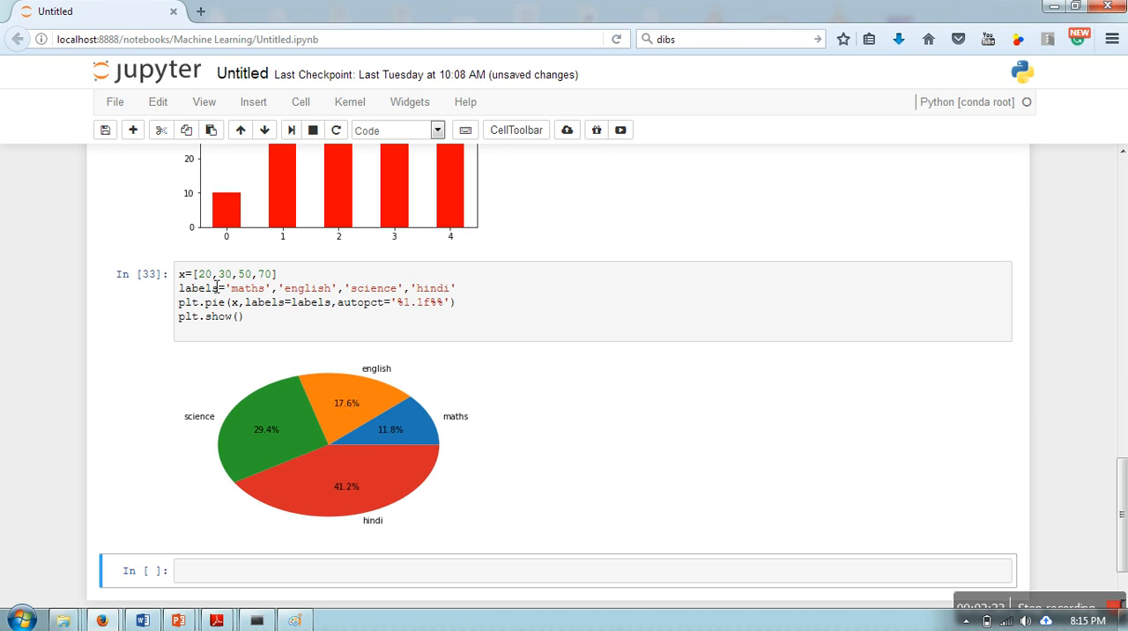
mouse_move(320, 364)
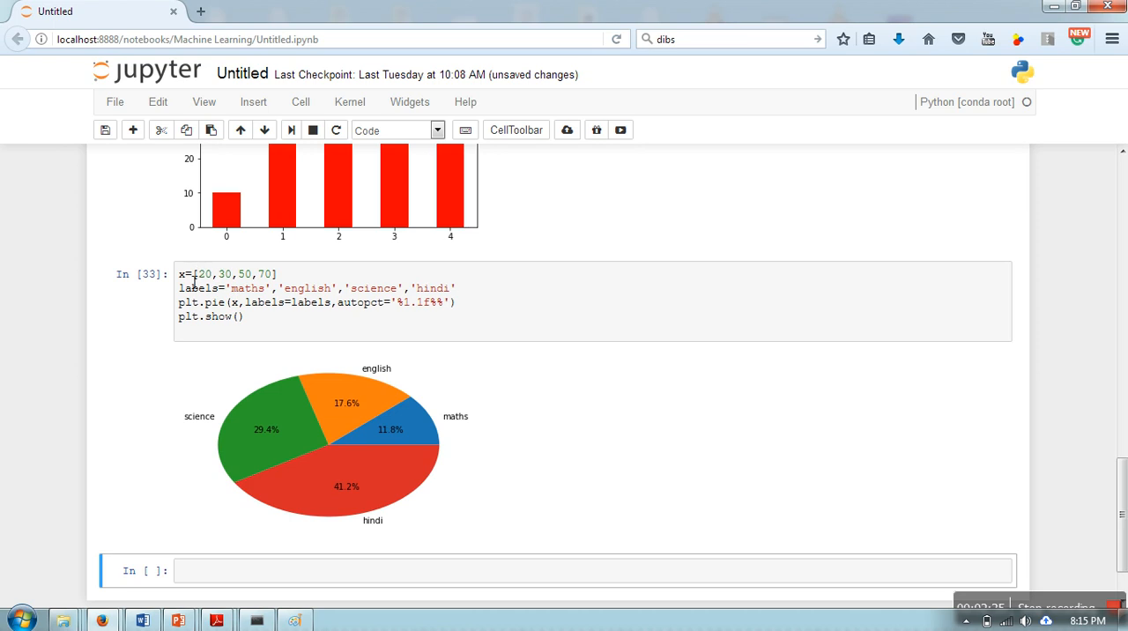
mouse_move(376, 408)
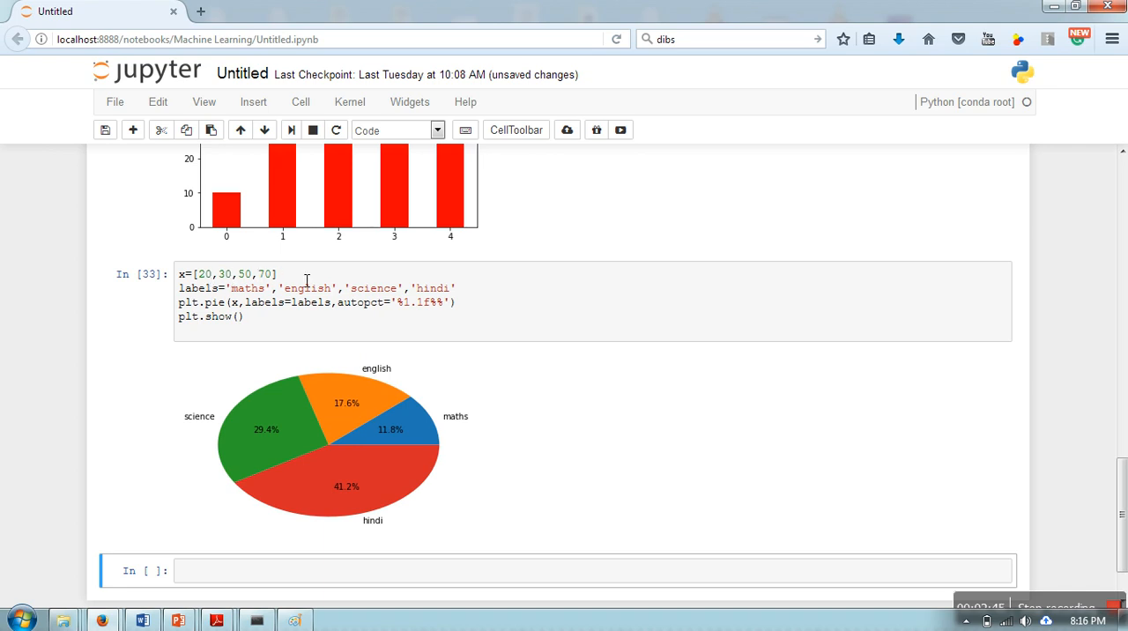
mouse_move(369, 350)
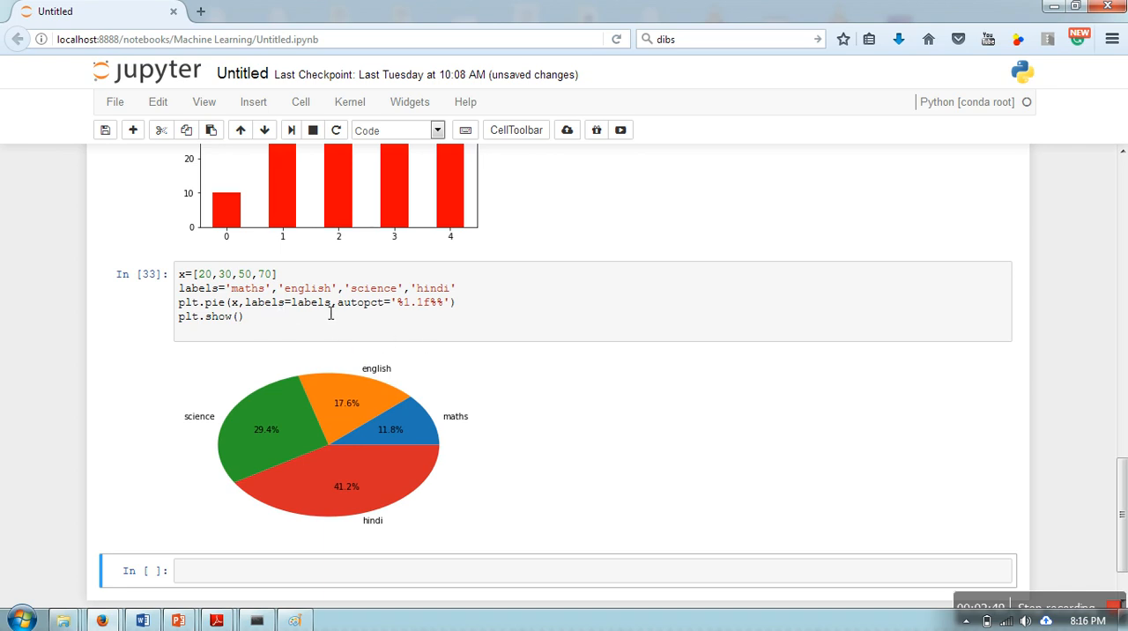
mouse_move(422, 347)
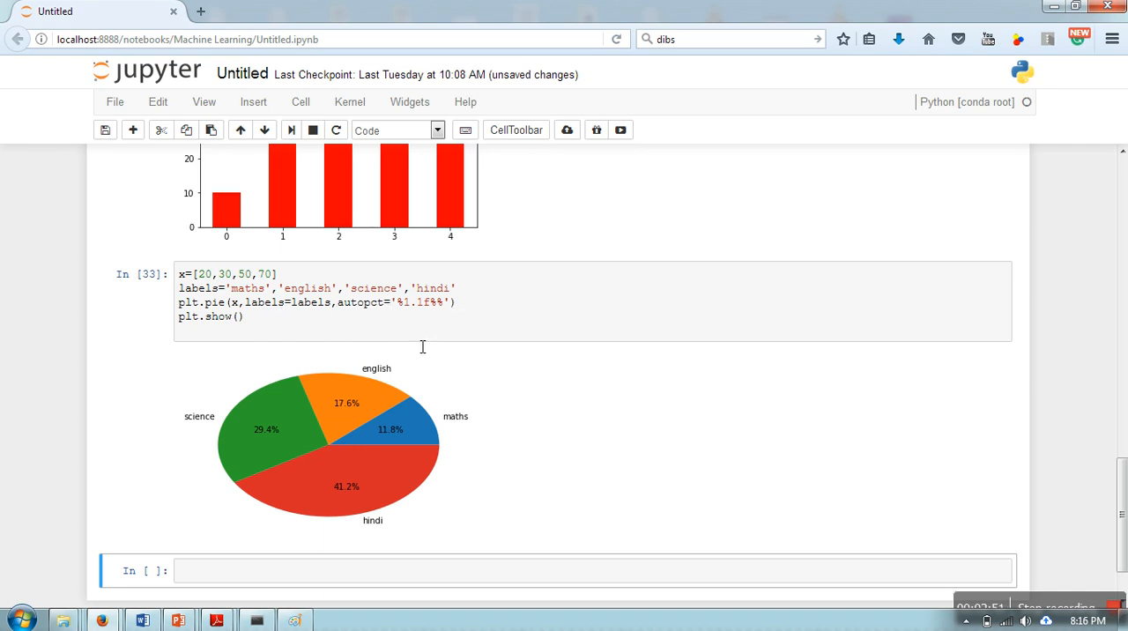
mouse_move(336, 414)
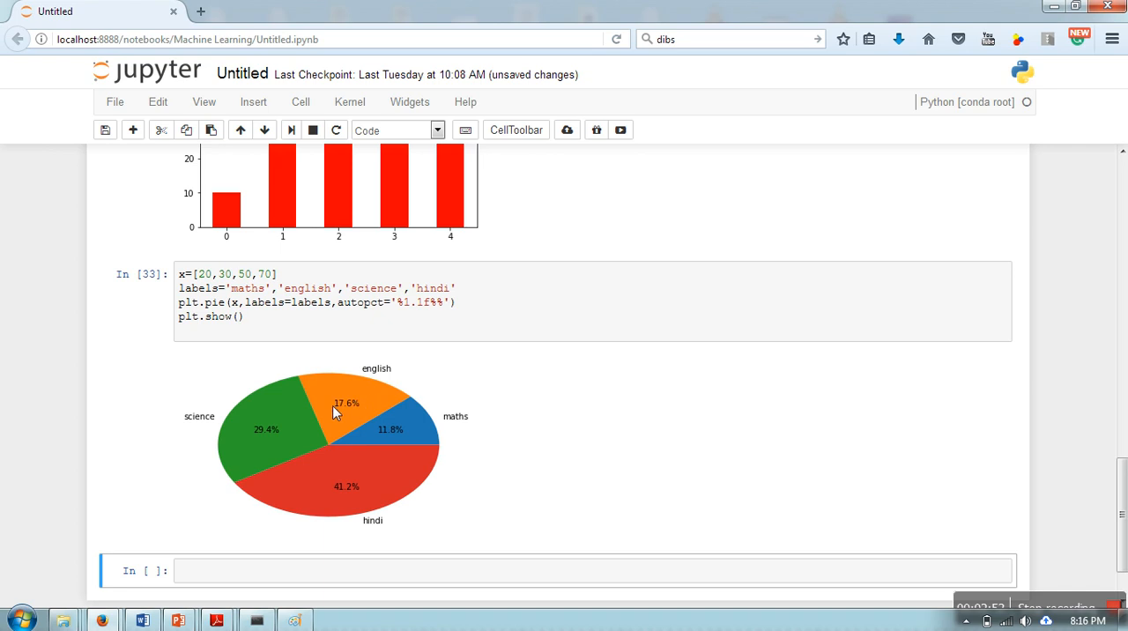
mouse_move(414, 402)
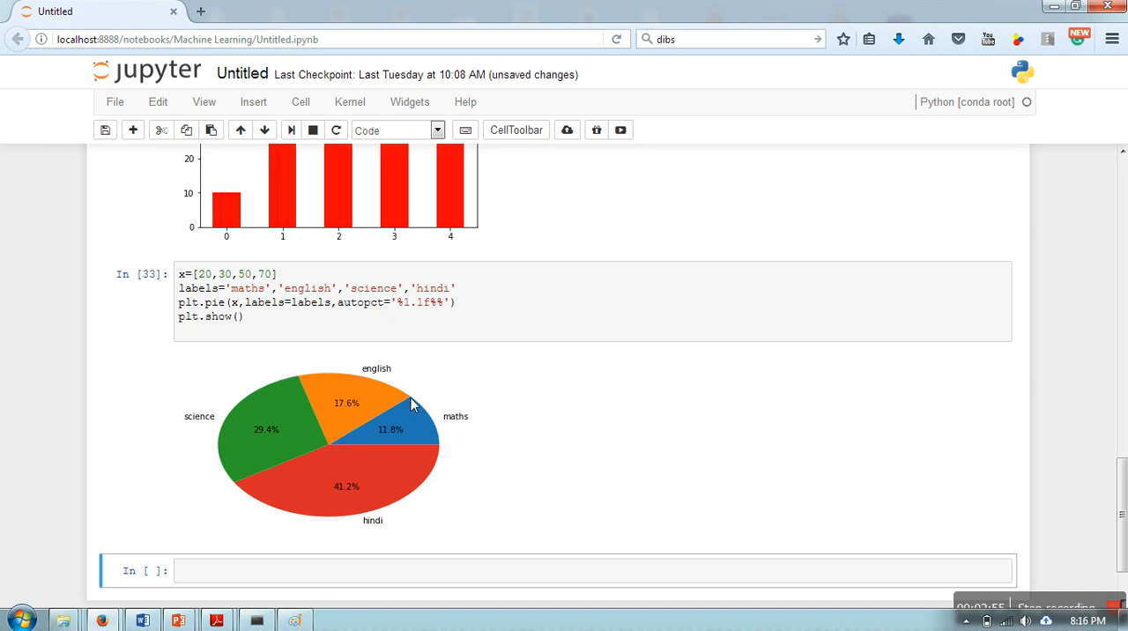
mouse_move(438, 422)
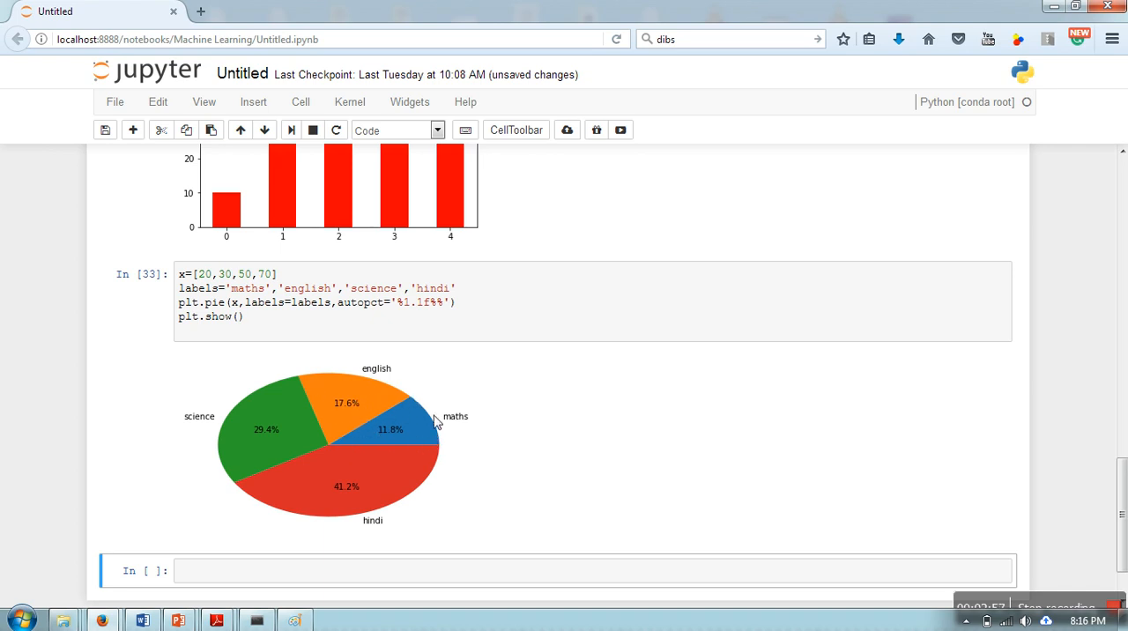
mouse_move(459, 435)
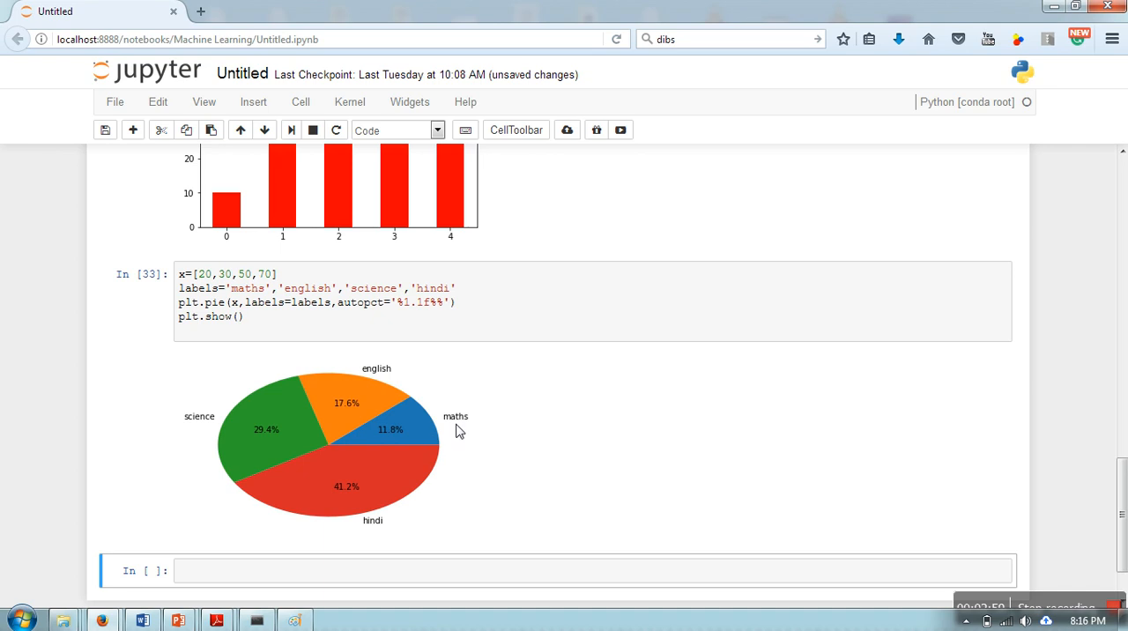
mouse_move(389, 421)
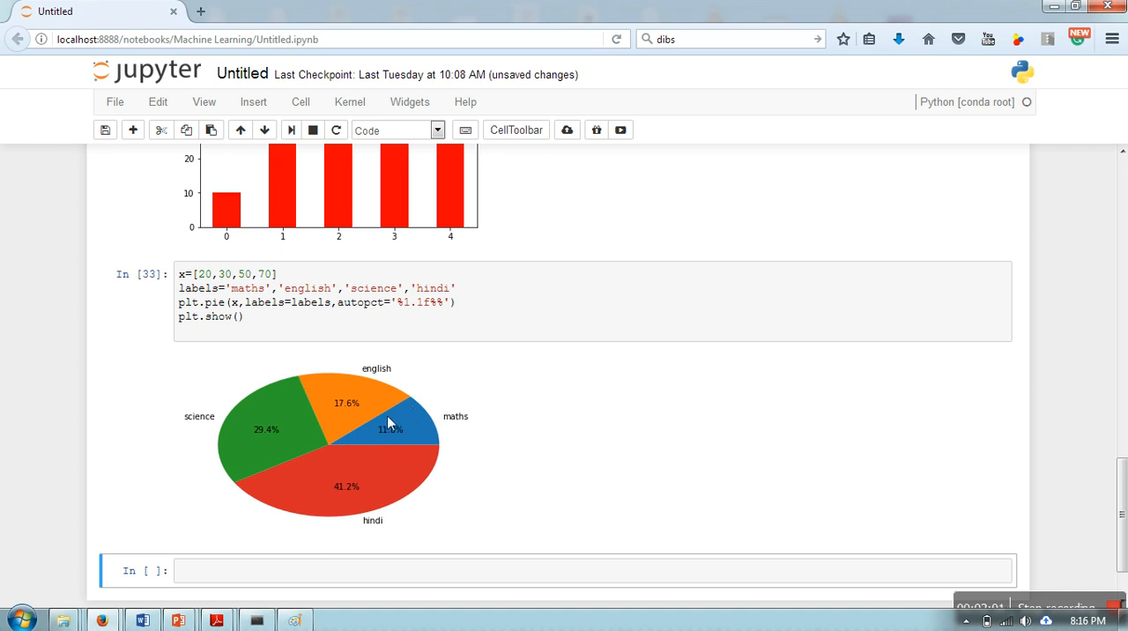
mouse_move(361, 434)
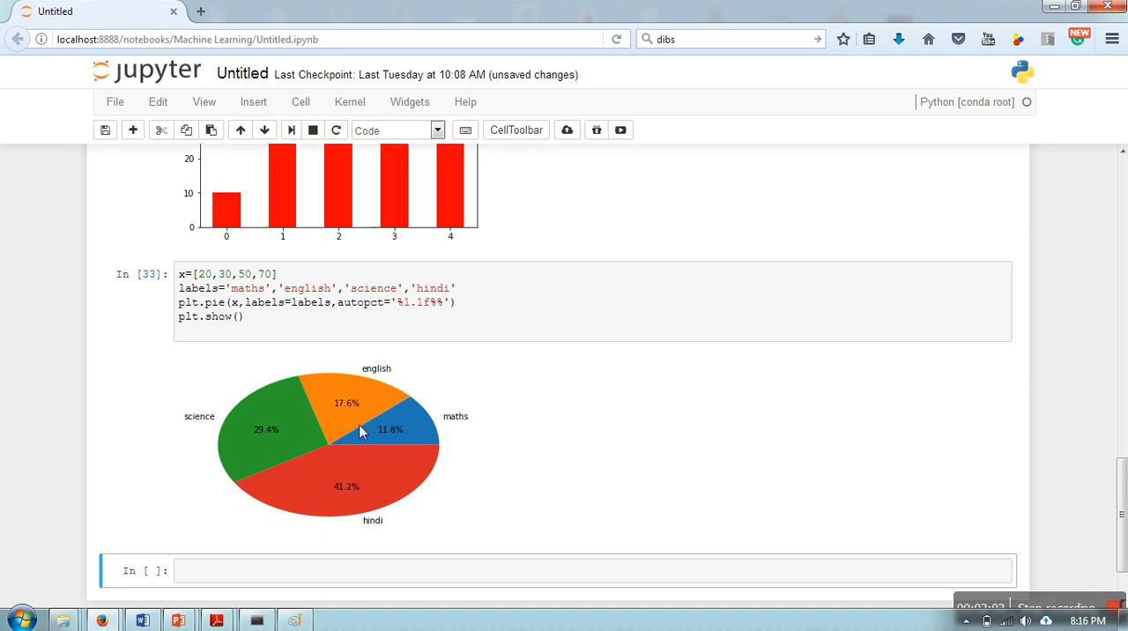
mouse_move(376, 453)
text(e)
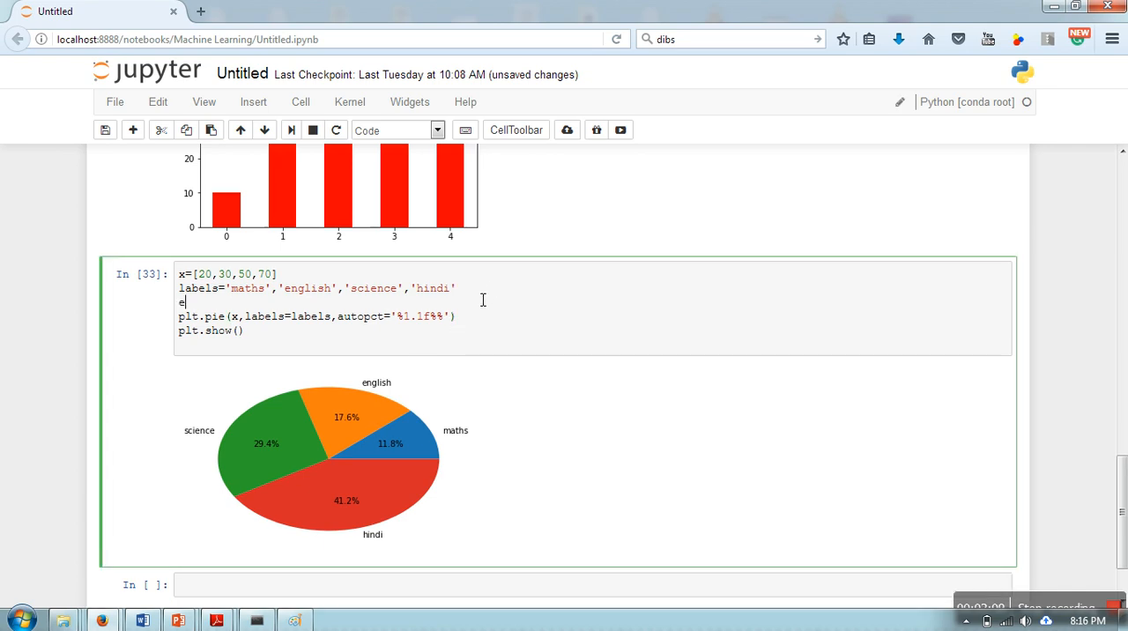
Define explode=[.2,0,0,0] and pass explode=explode into plt.pie
text(xplode)
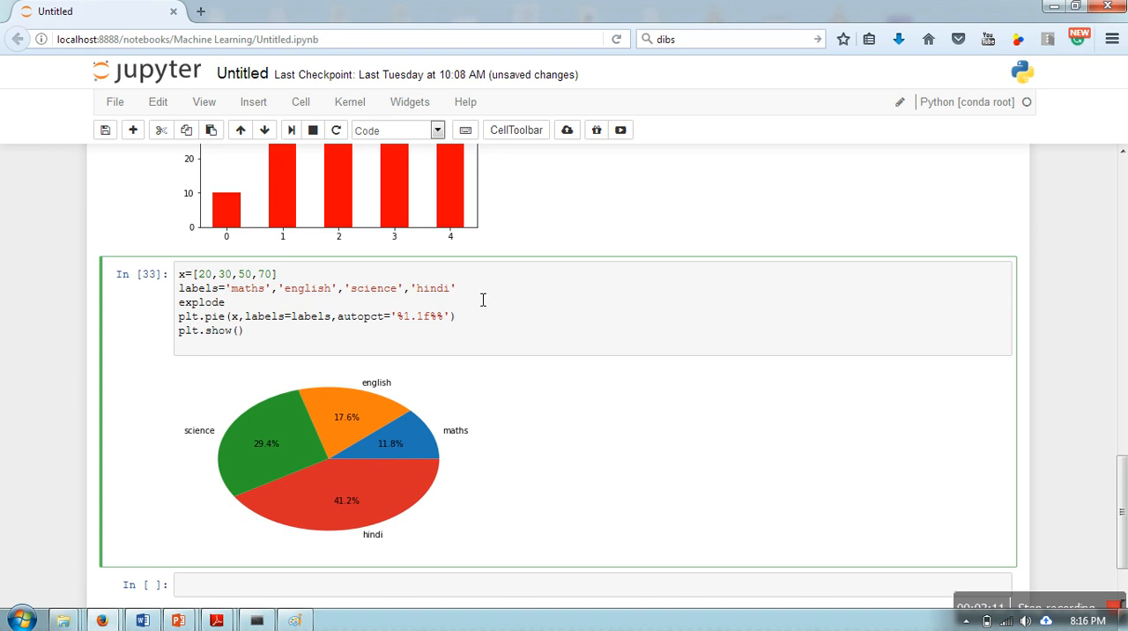
text(=[])
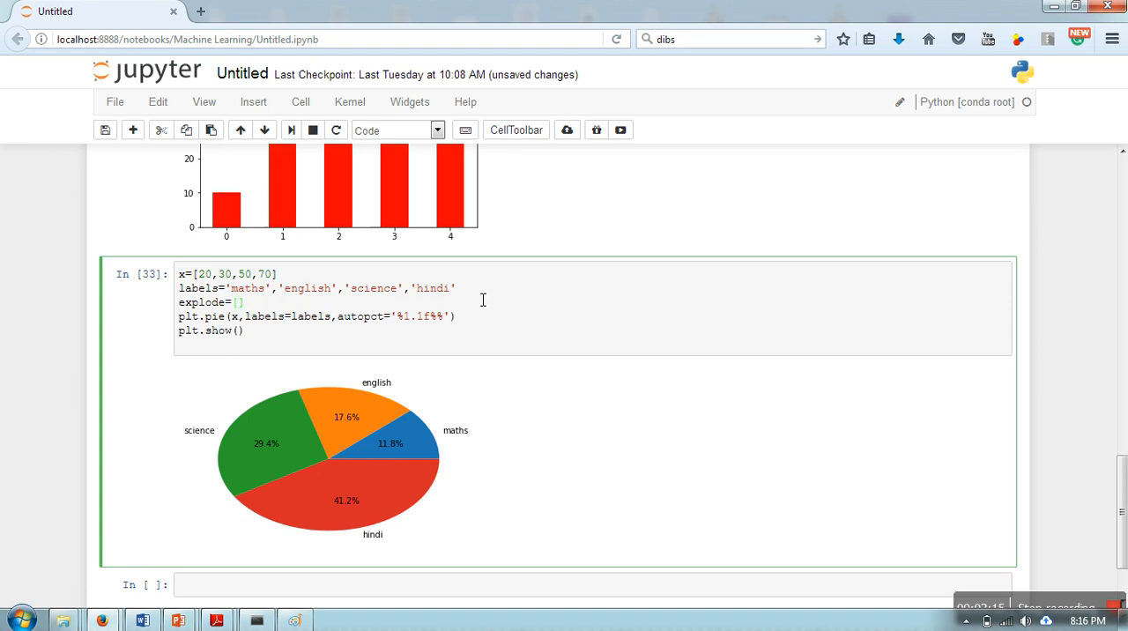
click(239, 301)
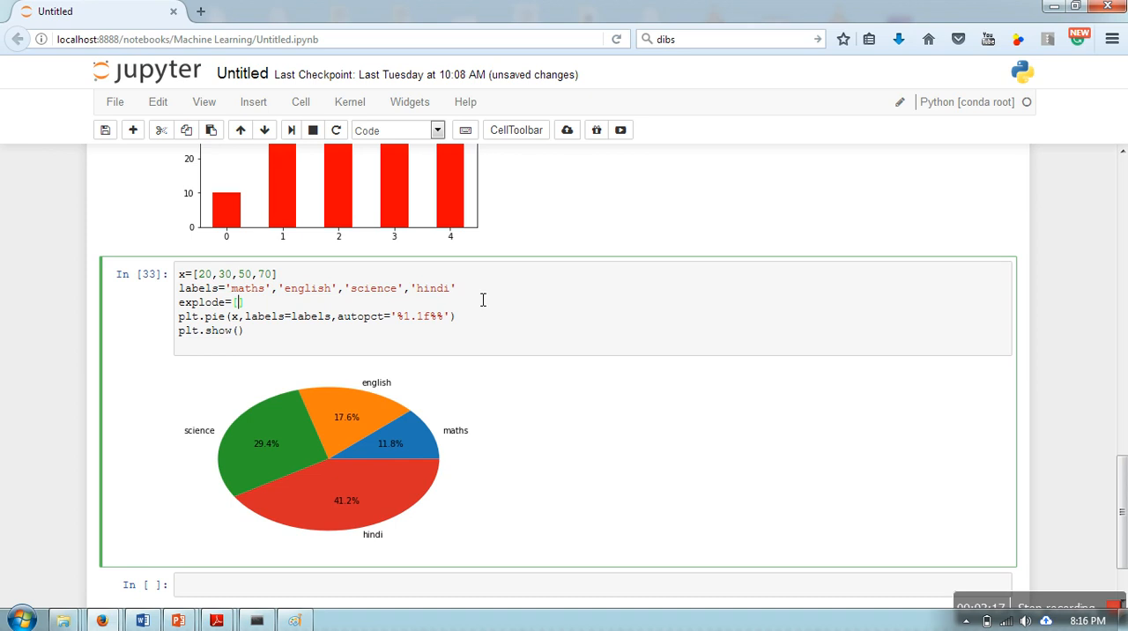
mouse_move(272, 302)
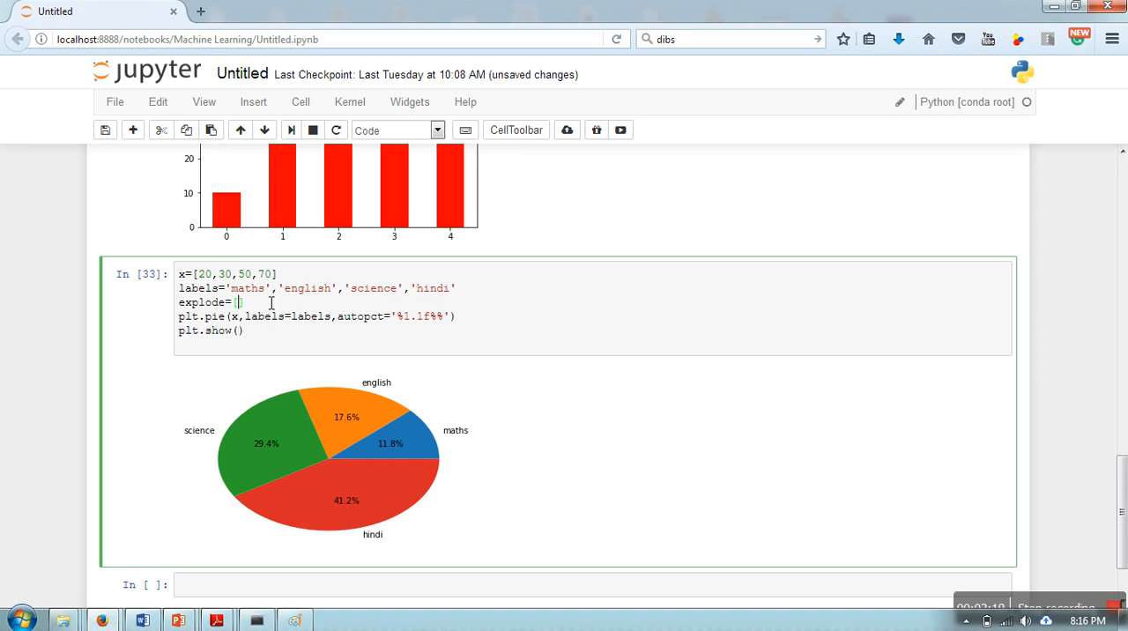
mouse_move(258, 329)
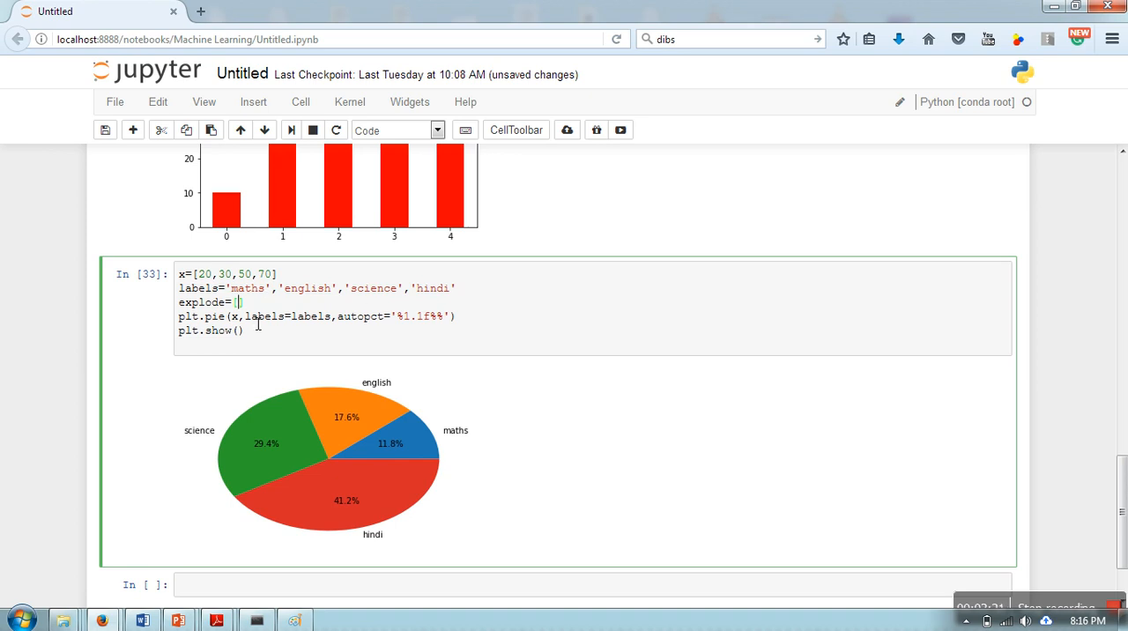
text(.1)
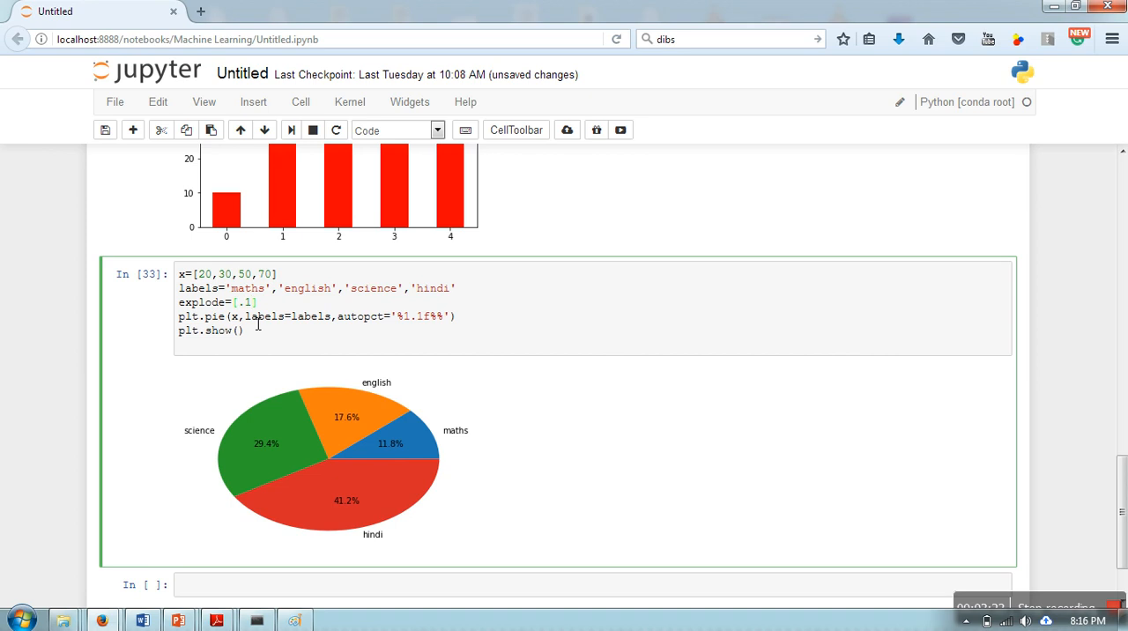
text(2,)
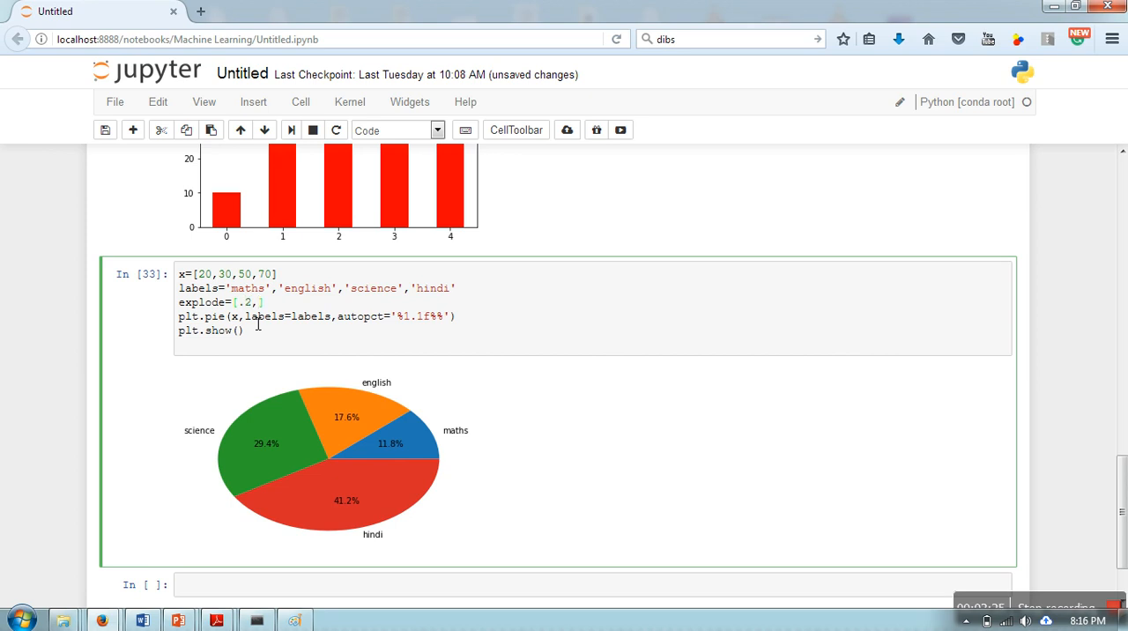
text(0,0,0)
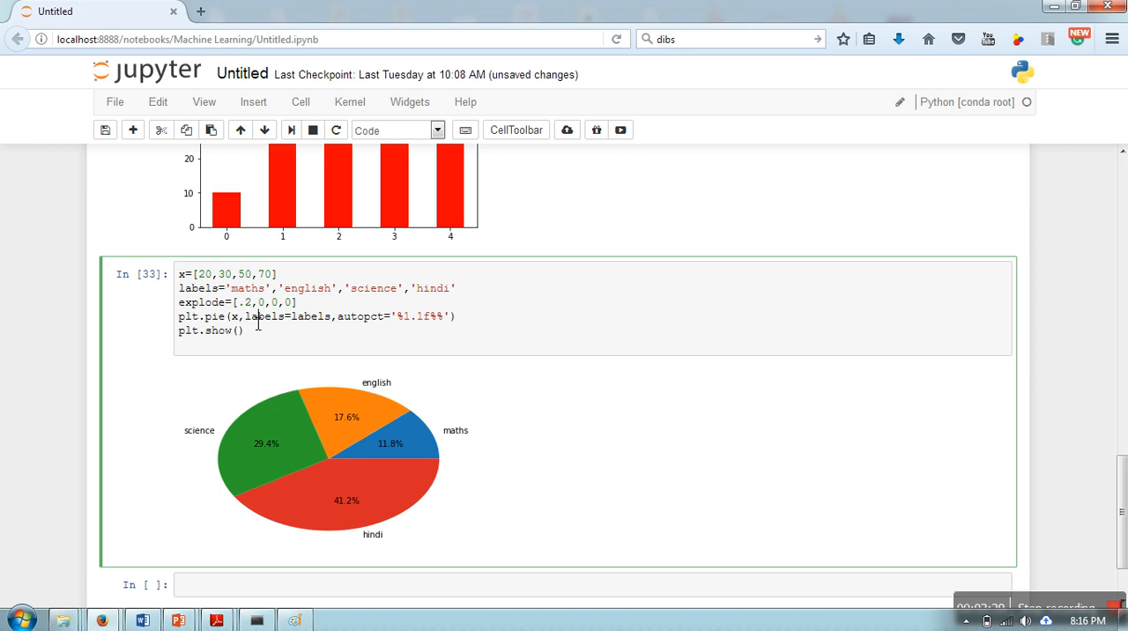
text(explode=)
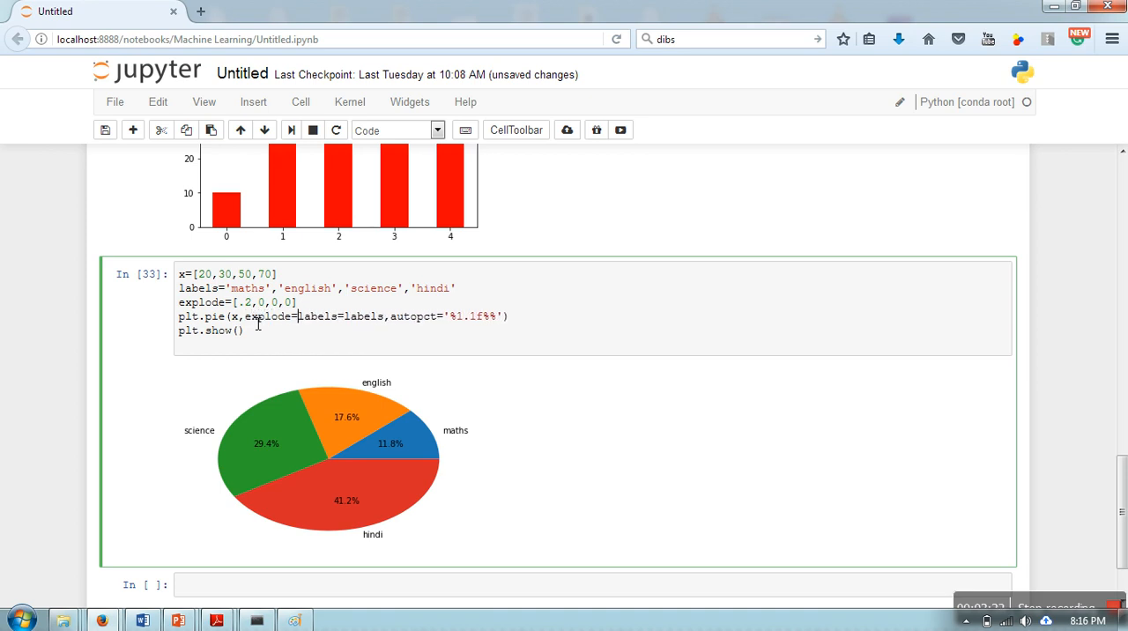
text(explode,)
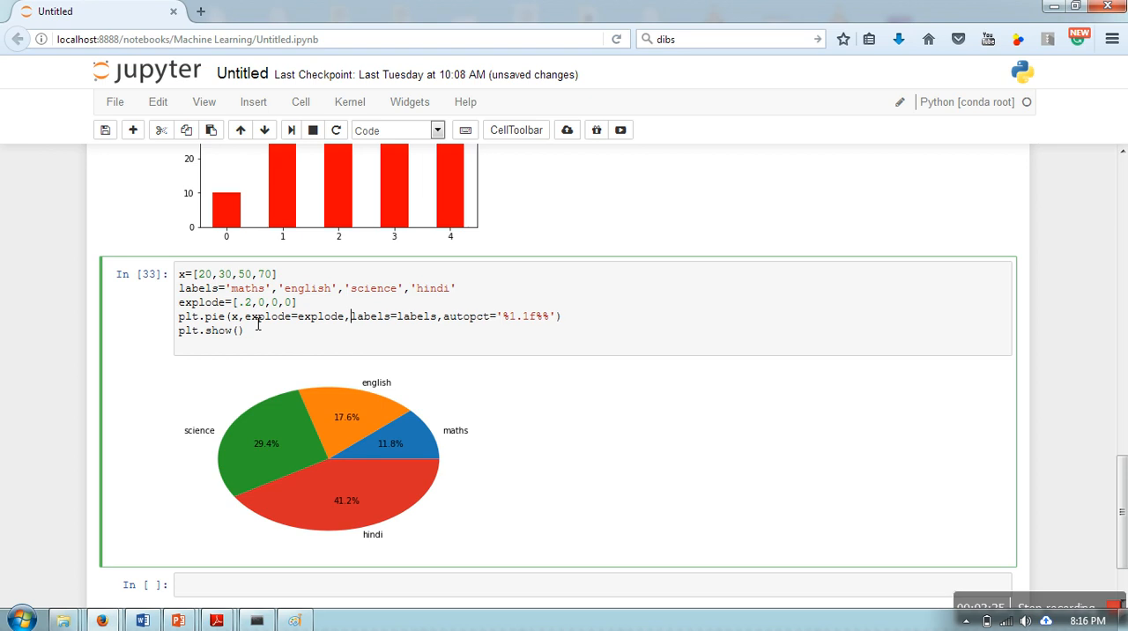
mouse_move(312, 351)
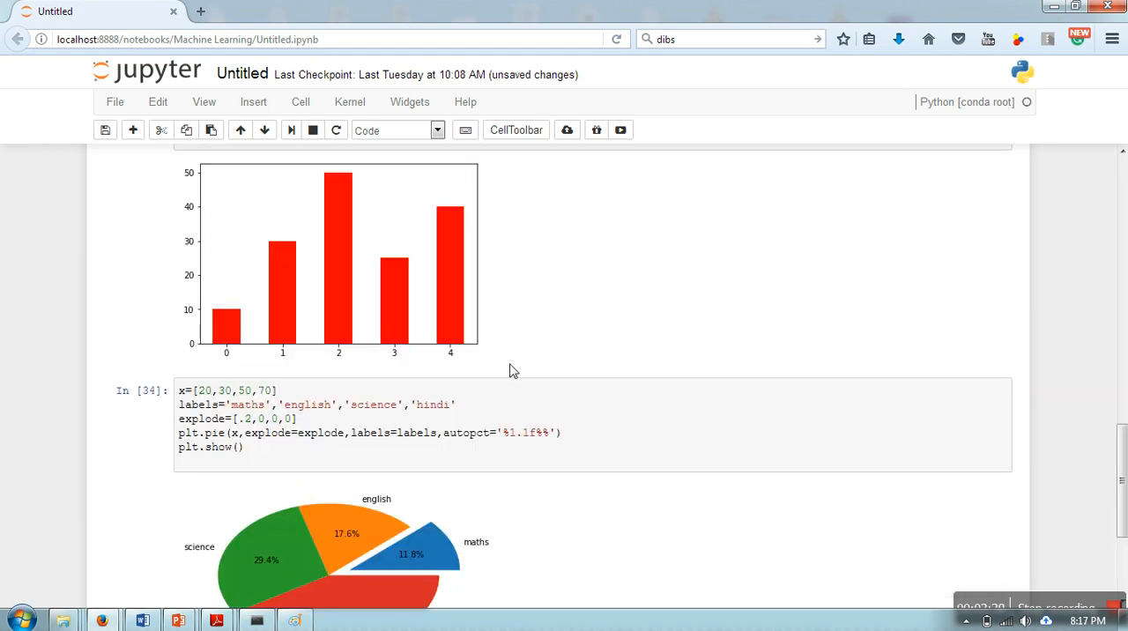
Add shadow=True to plt.pie and scroll down to the shadowed chart
scroll(down, 3)
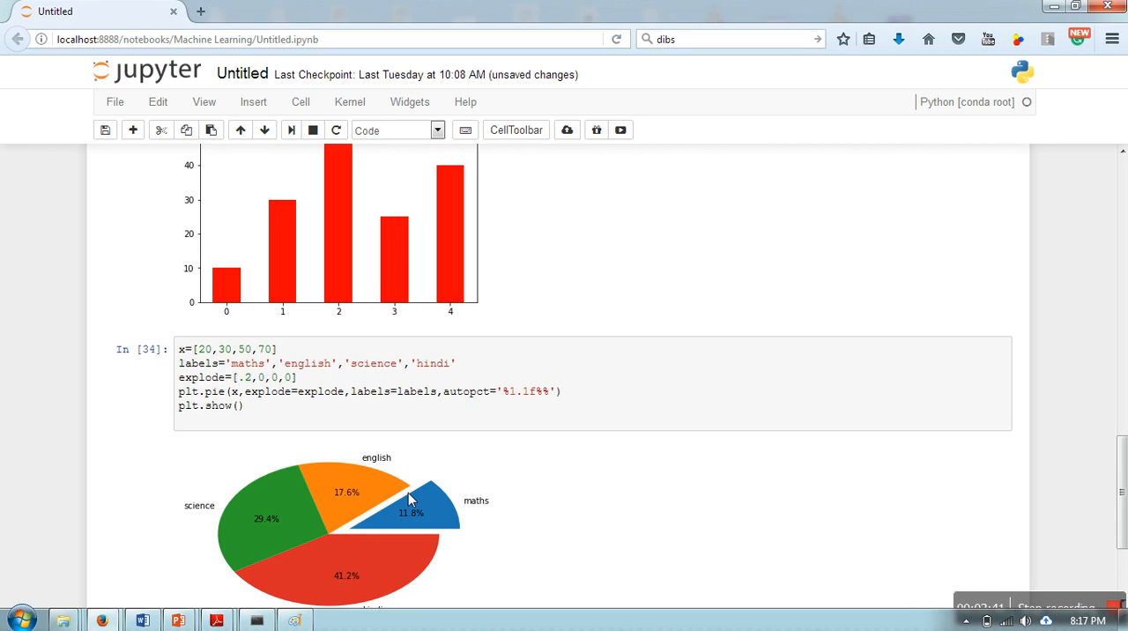
mouse_move(396, 589)
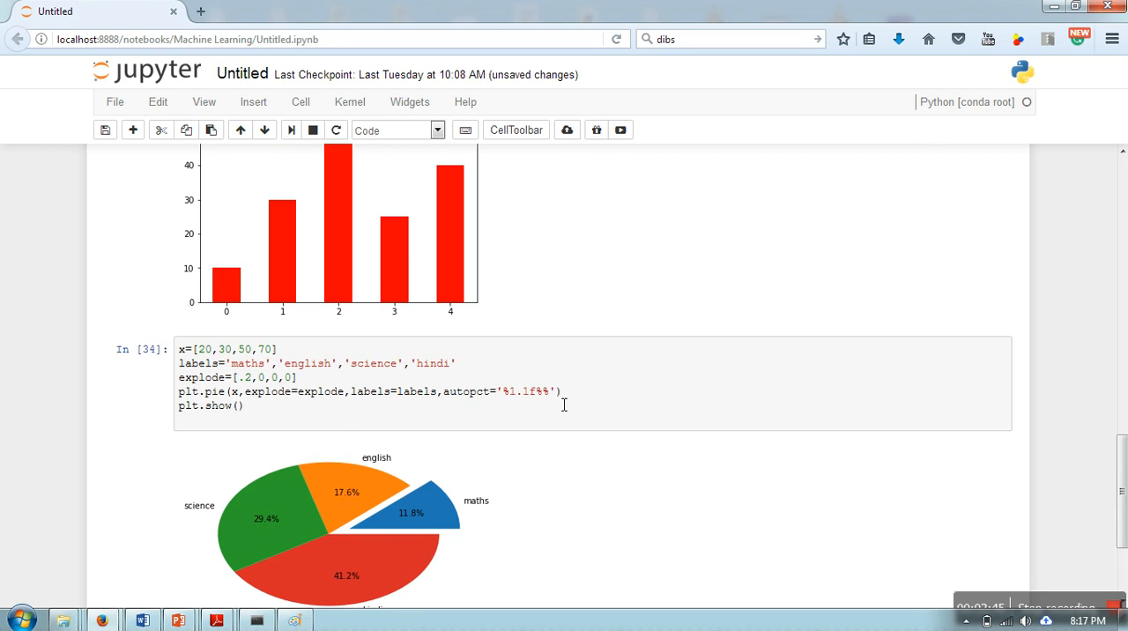
mouse_move(563, 393)
text(,shadow=True)
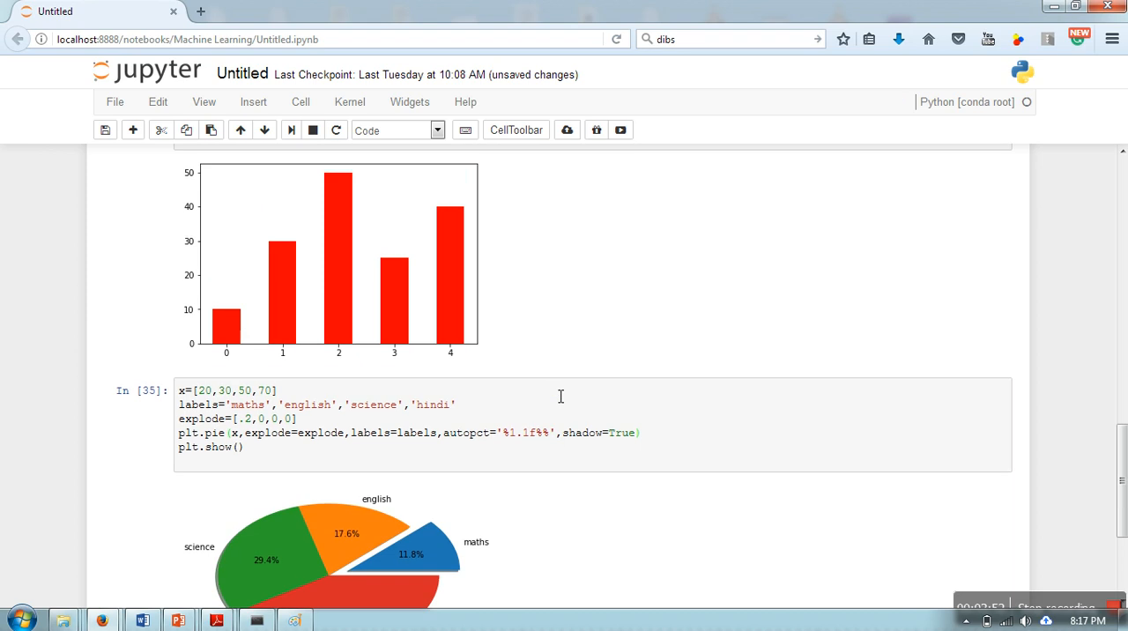
scroll(down, 3)
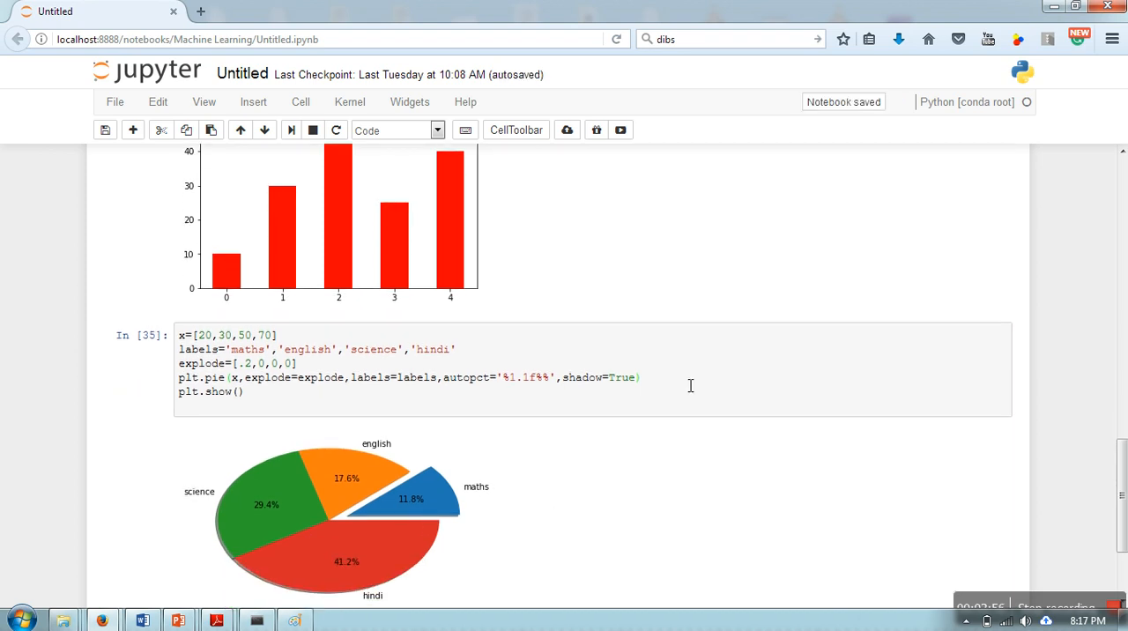
Insert a plt.legend() line before plt.show()
text(plt)
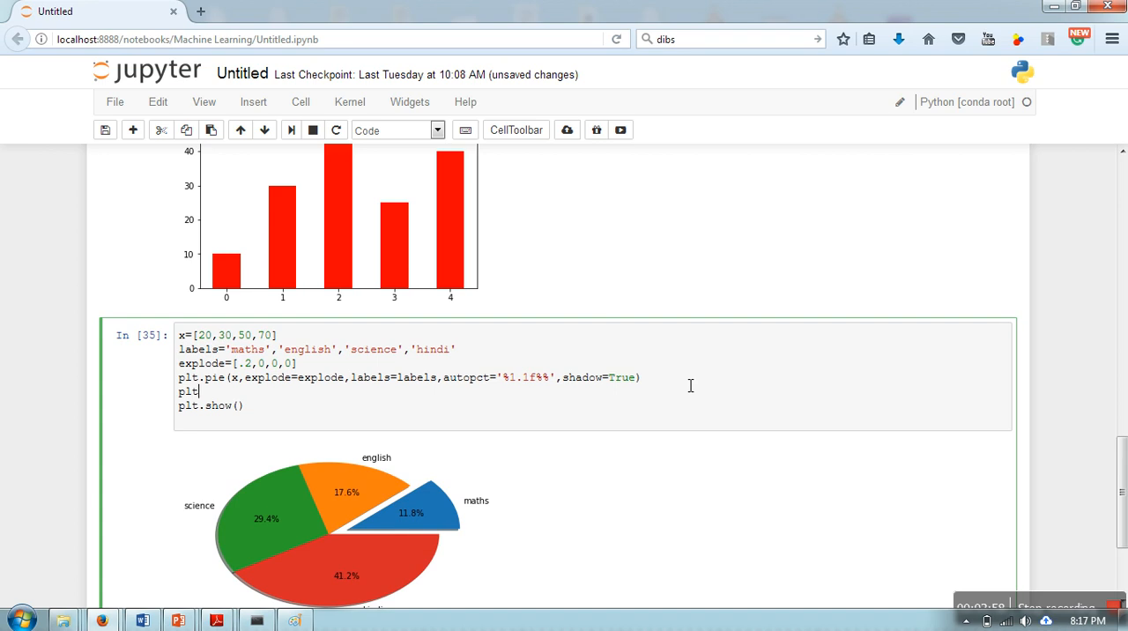
text(le)
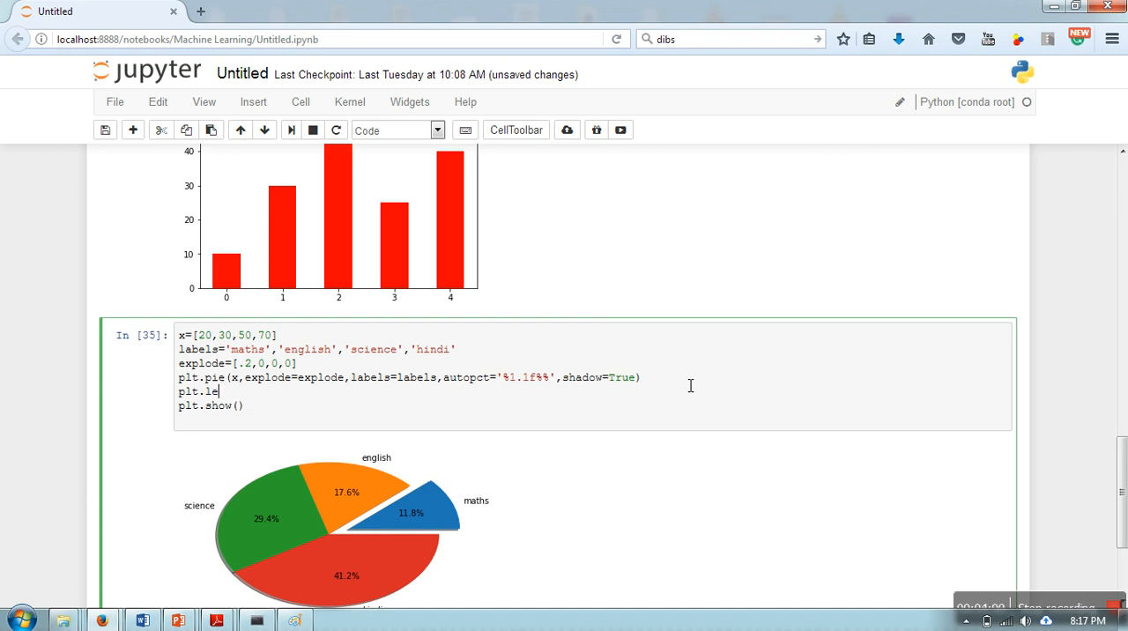
text(gend())
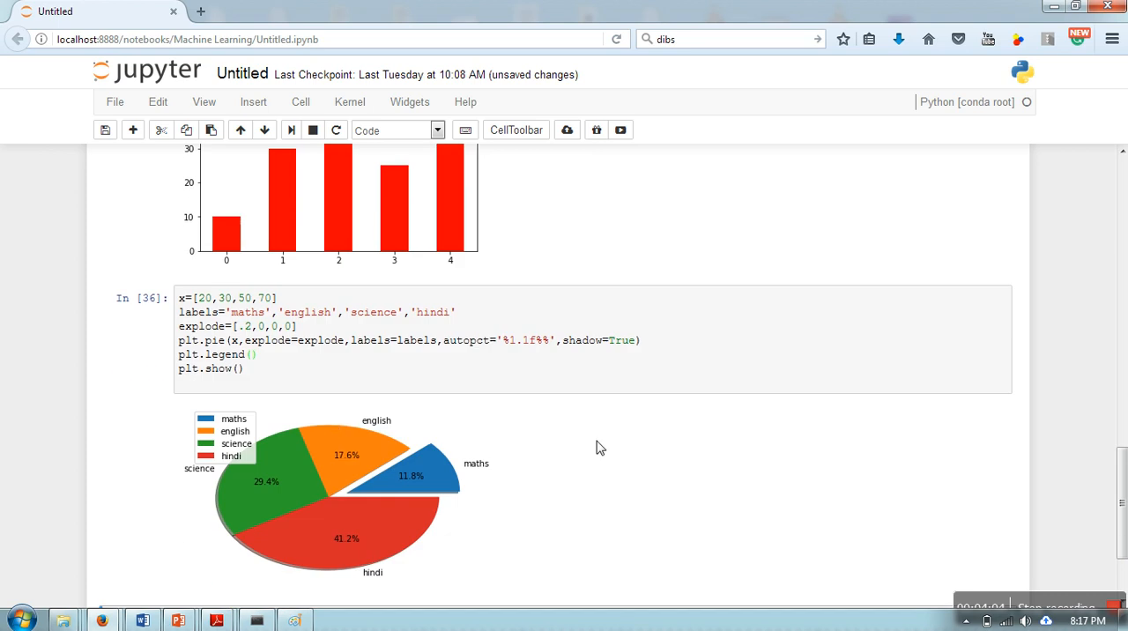
mouse_move(362, 453)
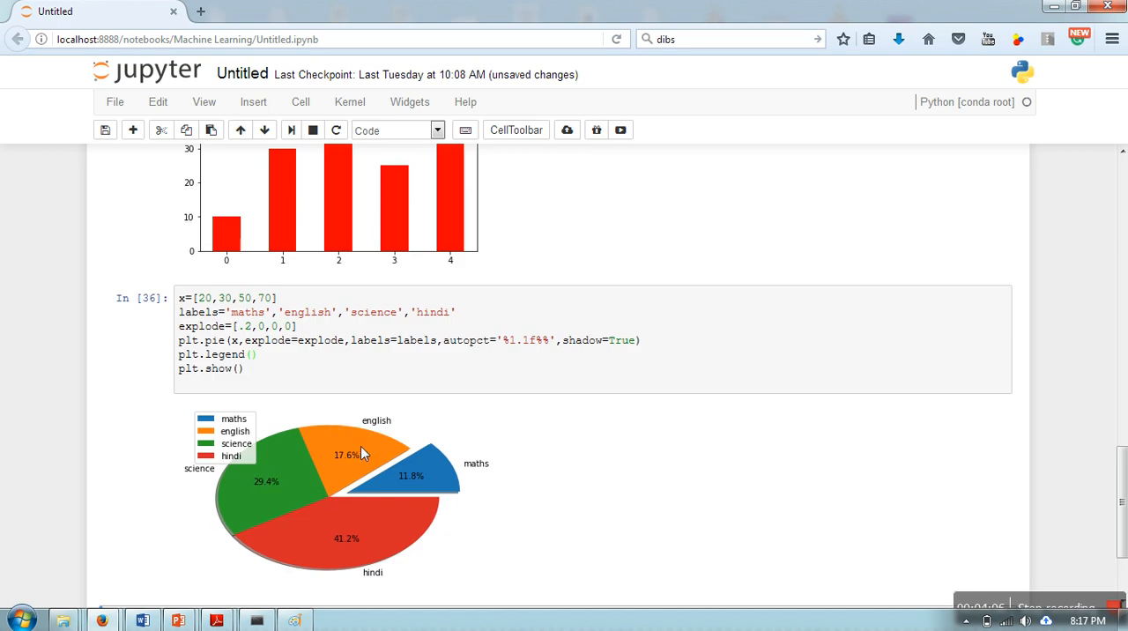
mouse_move(481, 489)
text(plt.a)
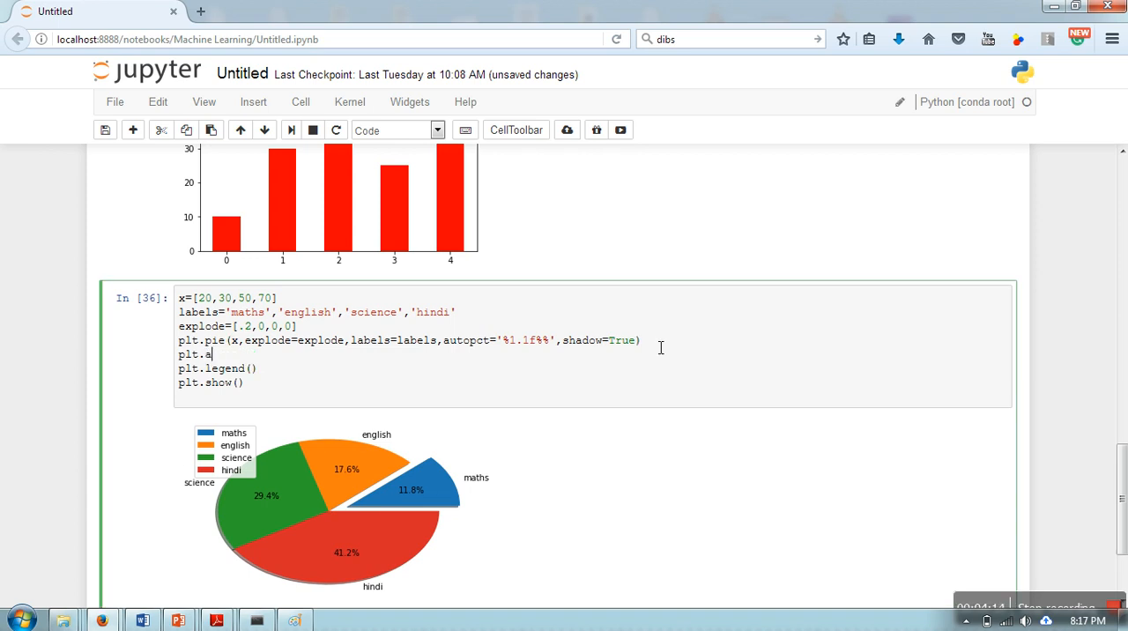
Insert plt.axis('equal') above the legend and scroll down to the circular chart
text(xis(''))
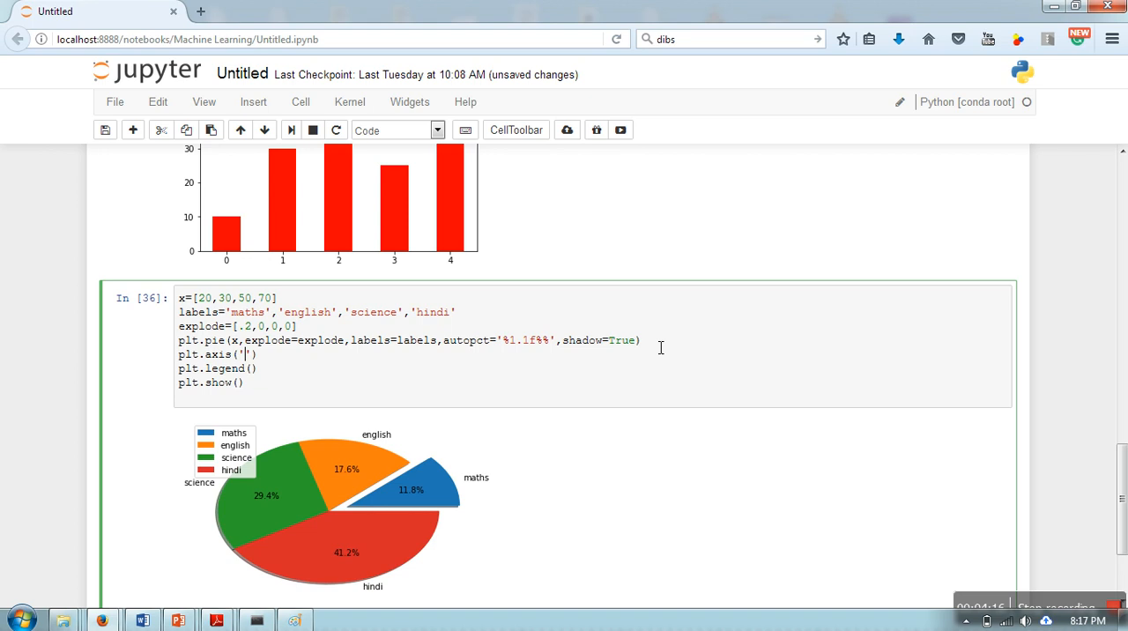
text(equal)
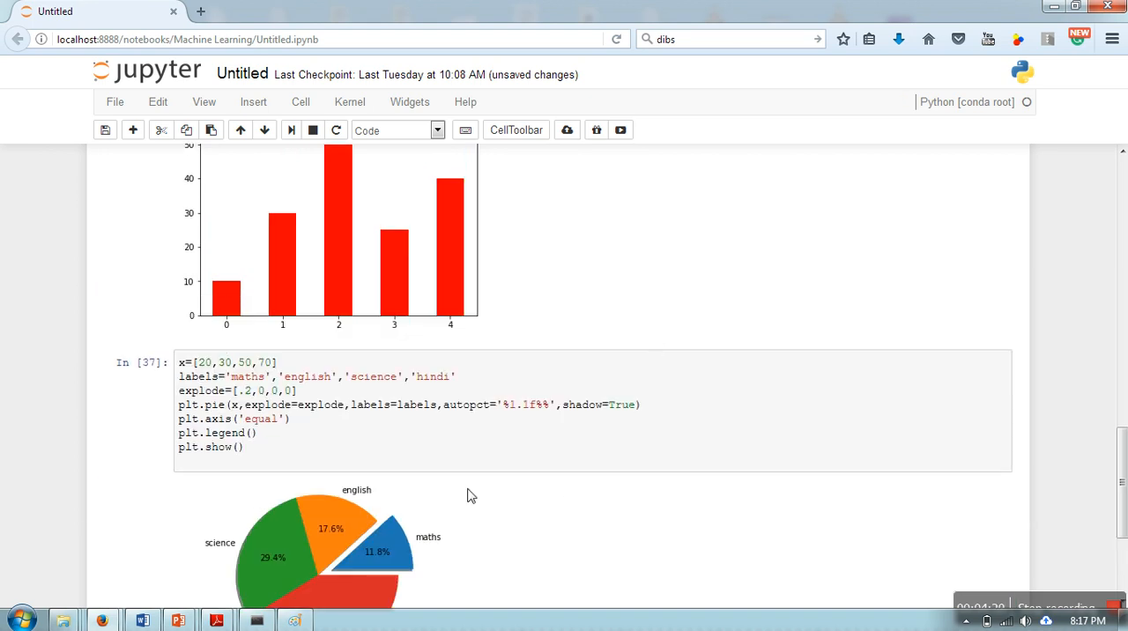
scroll(down, 3)
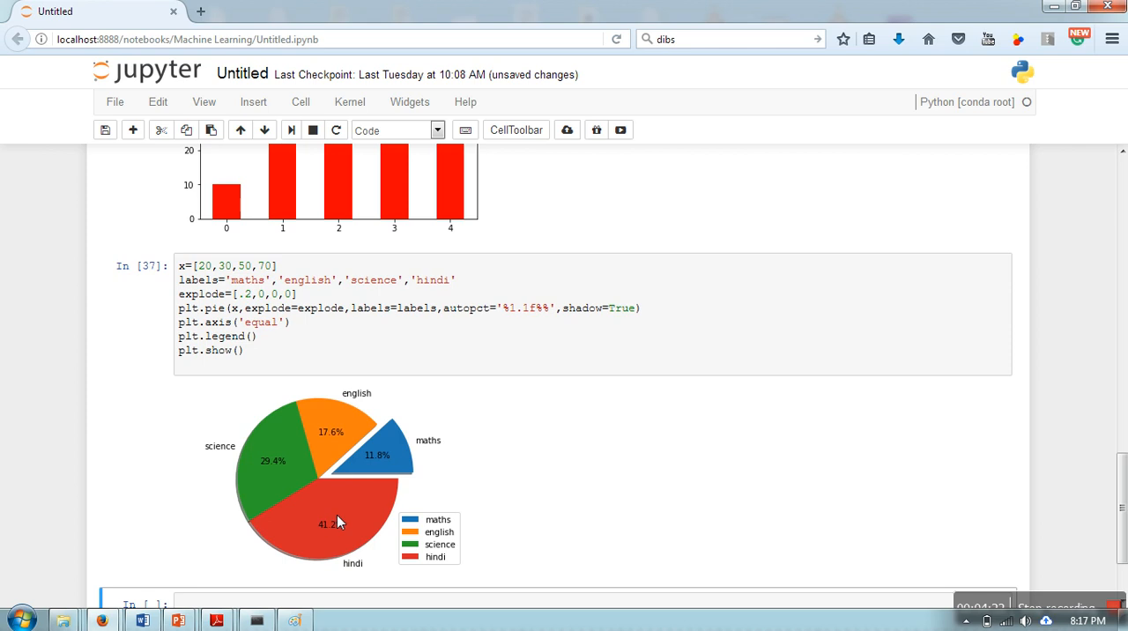
mouse_move(283, 411)
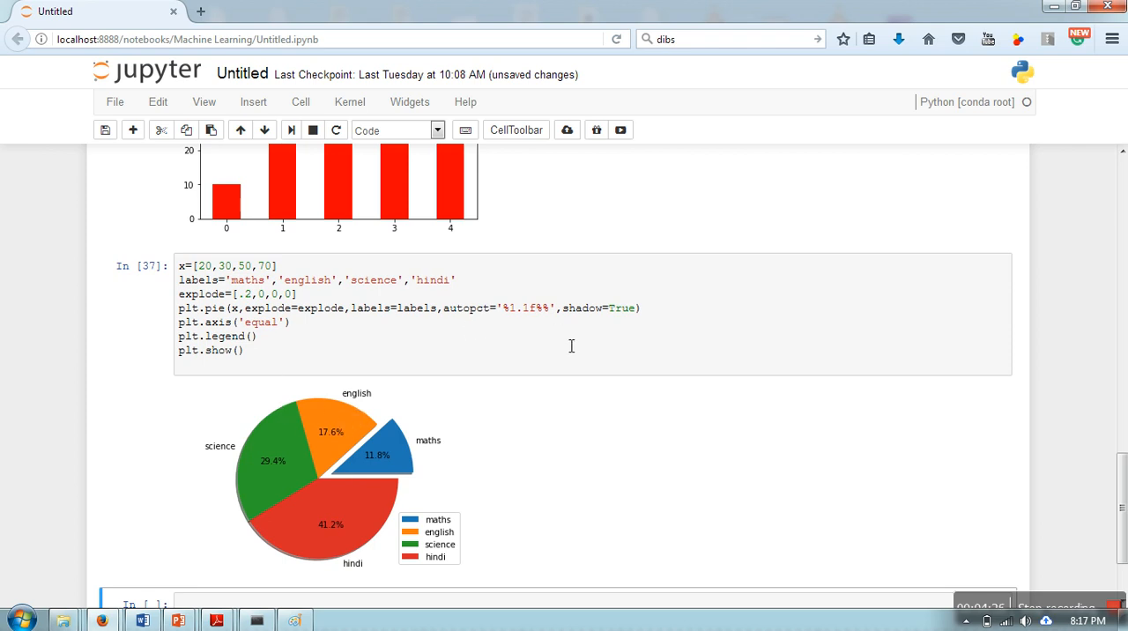
mouse_move(358, 334)
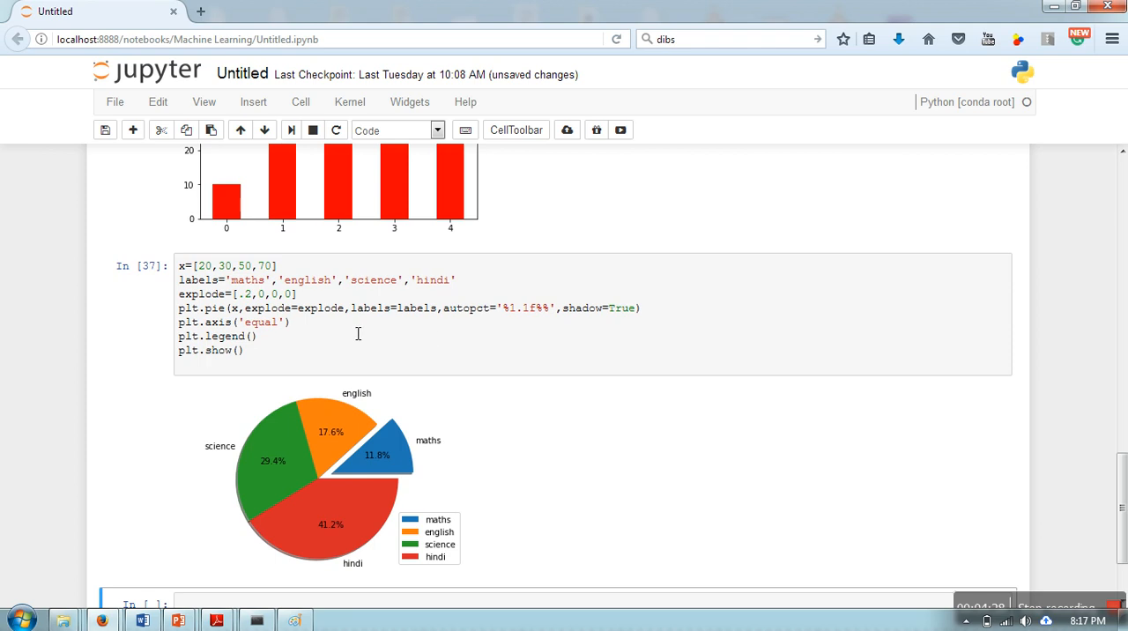